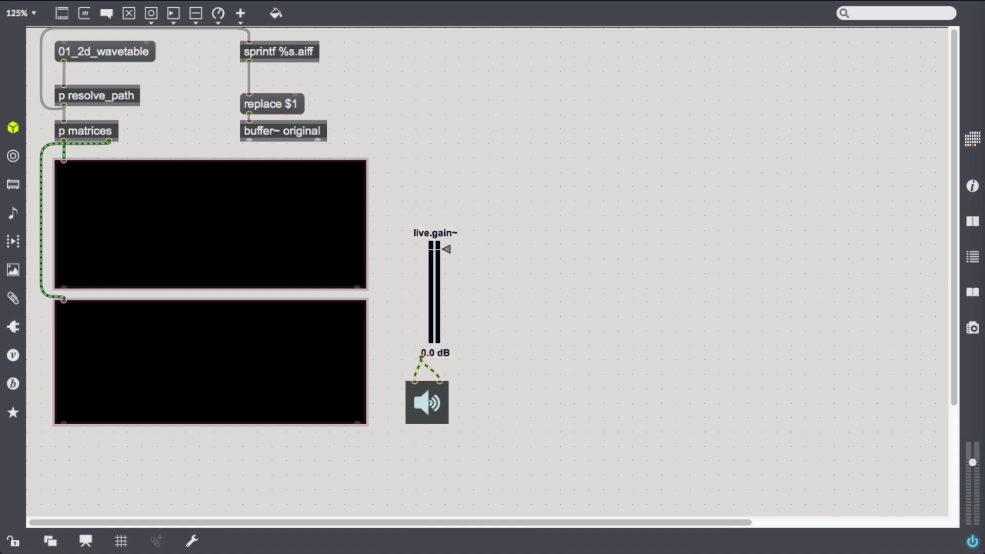
pyautogui.moveTo(715, 199)
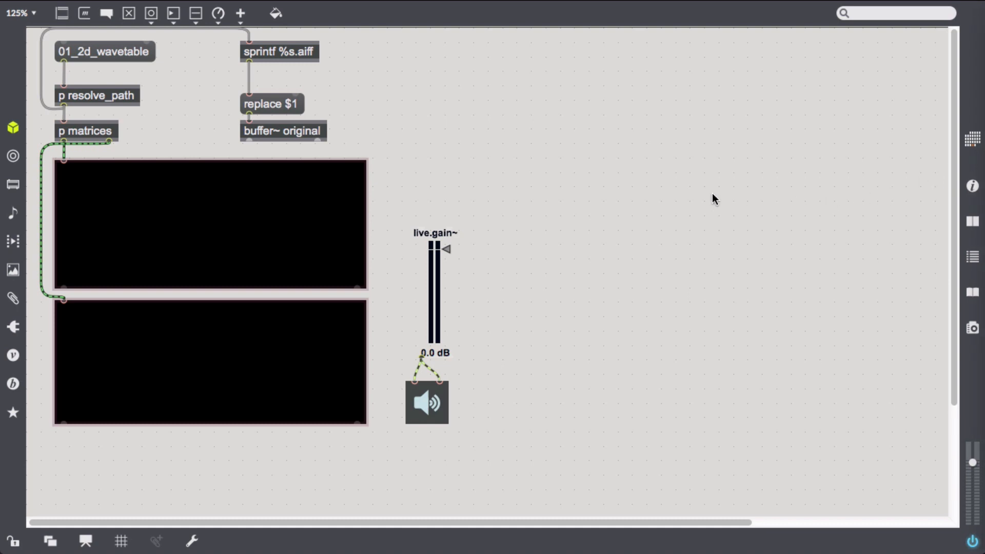
pyautogui.moveTo(523, 203)
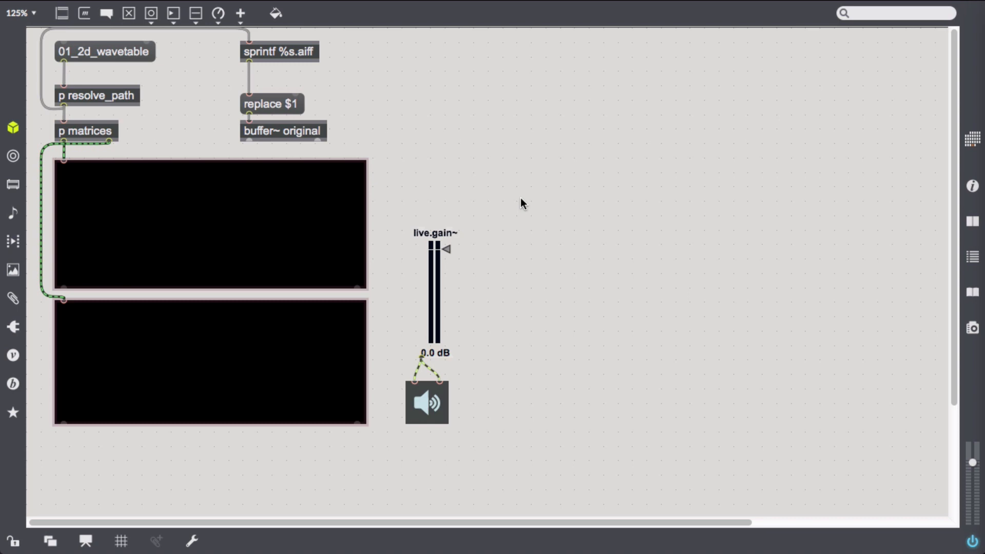
pyautogui.moveTo(531, 200)
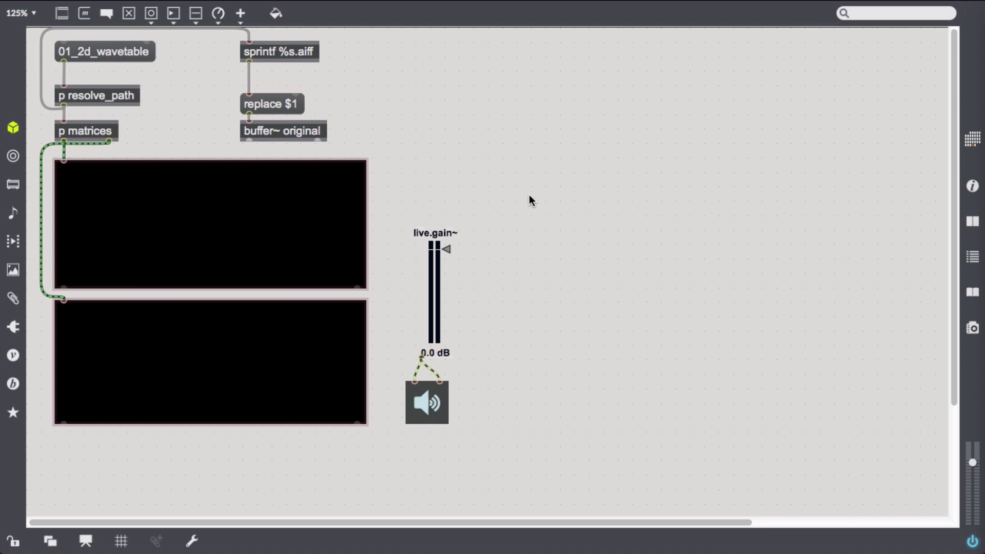
pyautogui.moveTo(523, 201)
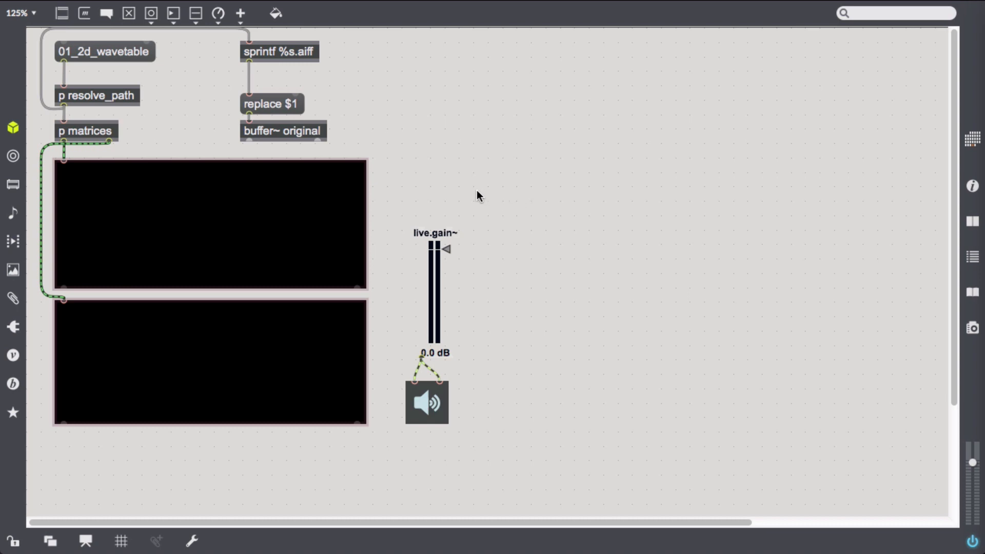
pyautogui.moveTo(402, 149)
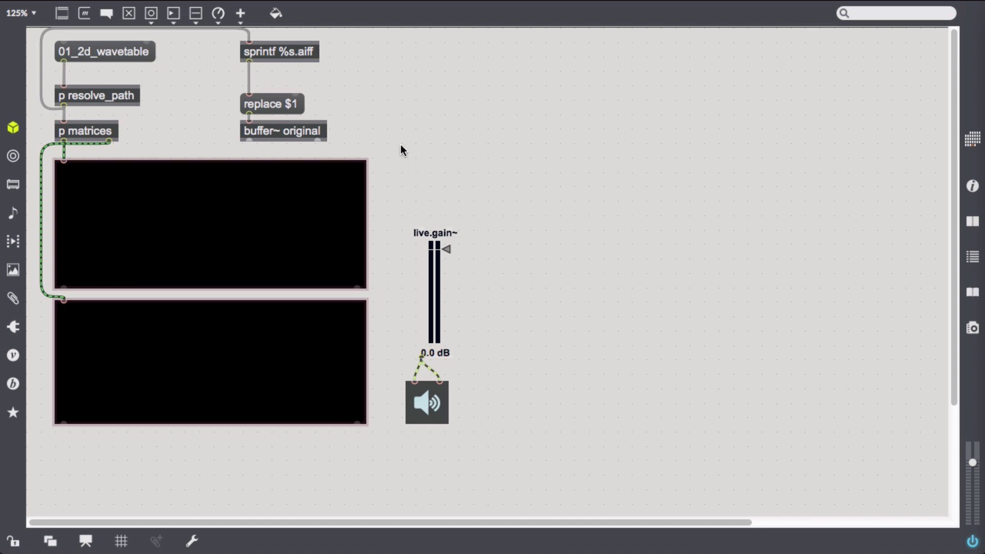
pyautogui.moveTo(104, 99)
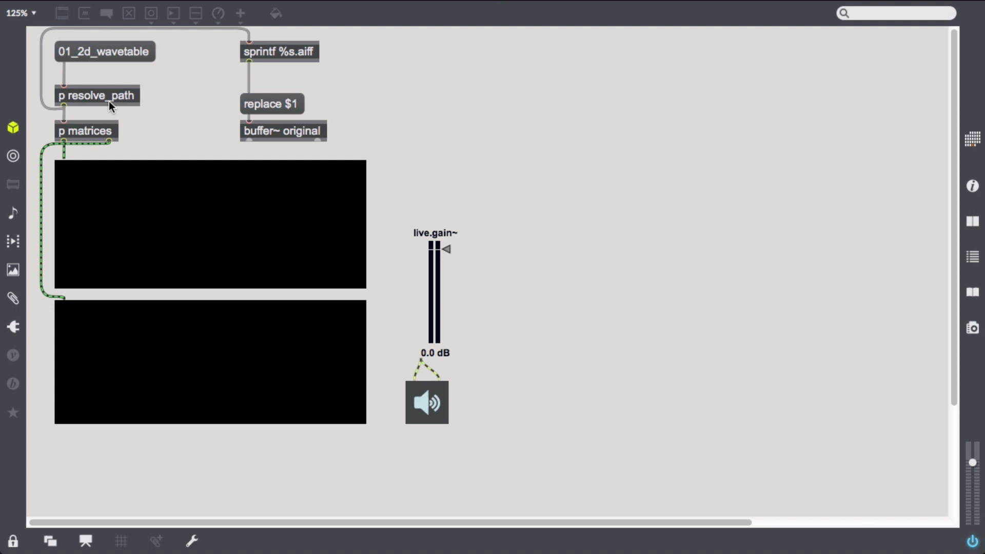
# Open the resolve_path subpatch and zoom its view to 125% to inspect the chain
pyautogui.doubleClick(97, 95)
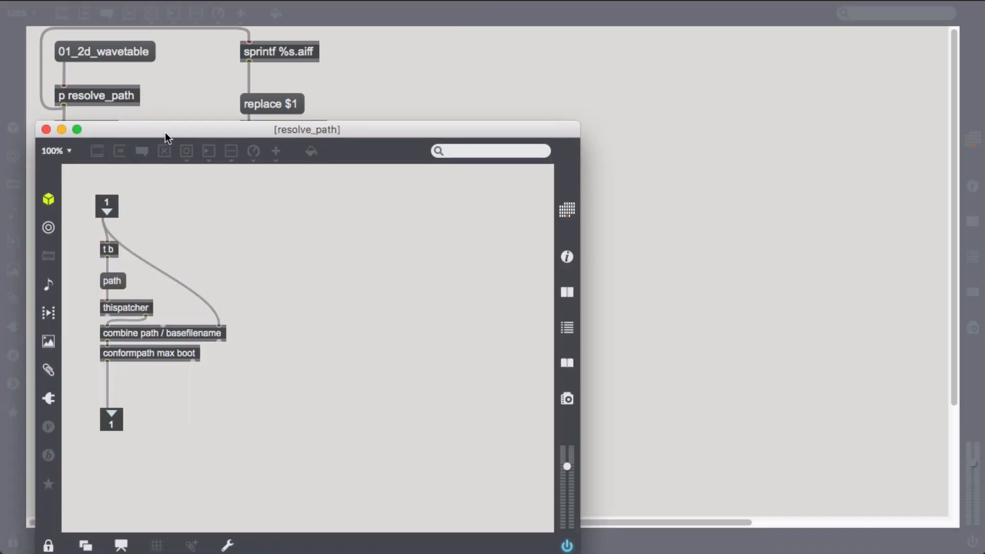
pyautogui.click(60, 151)
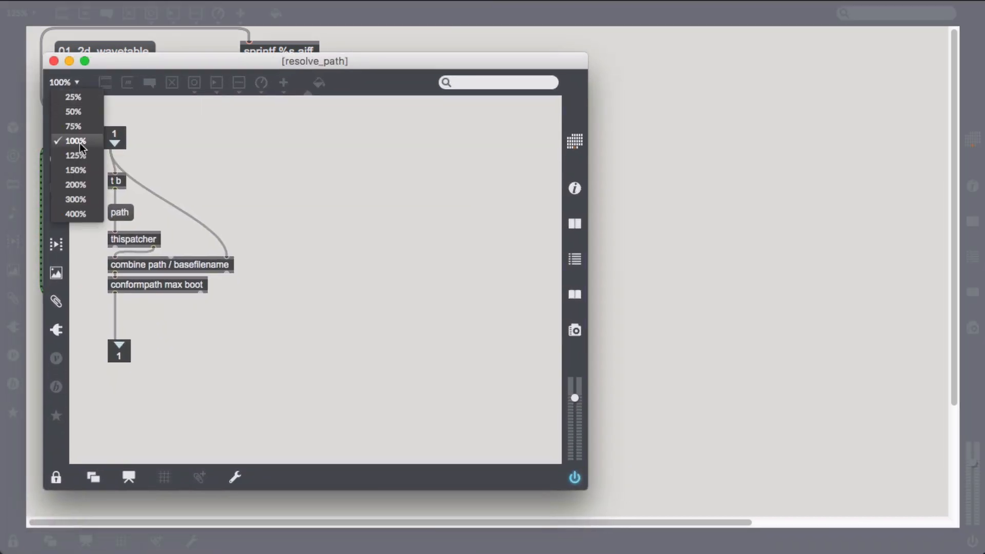
pyautogui.click(74, 155)
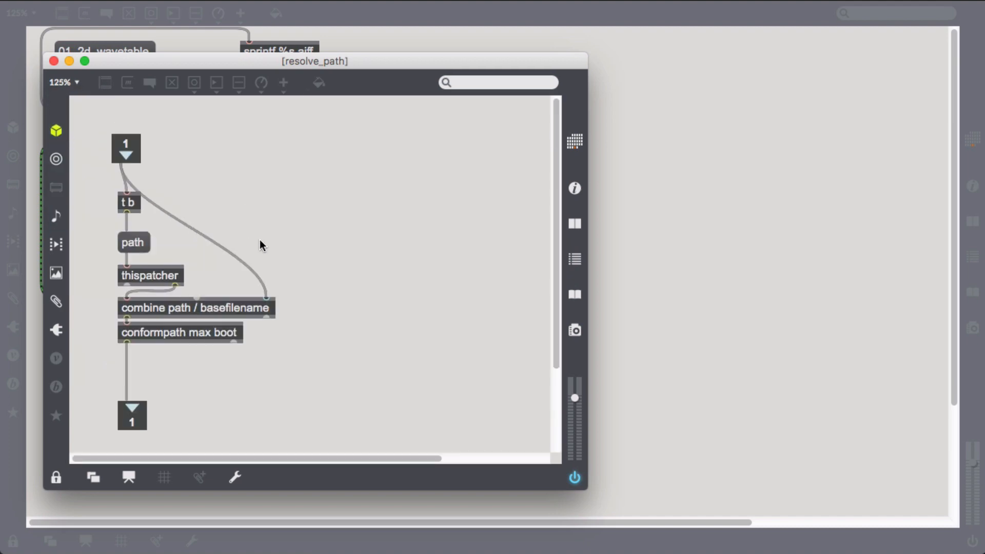
pyautogui.moveTo(291, 270)
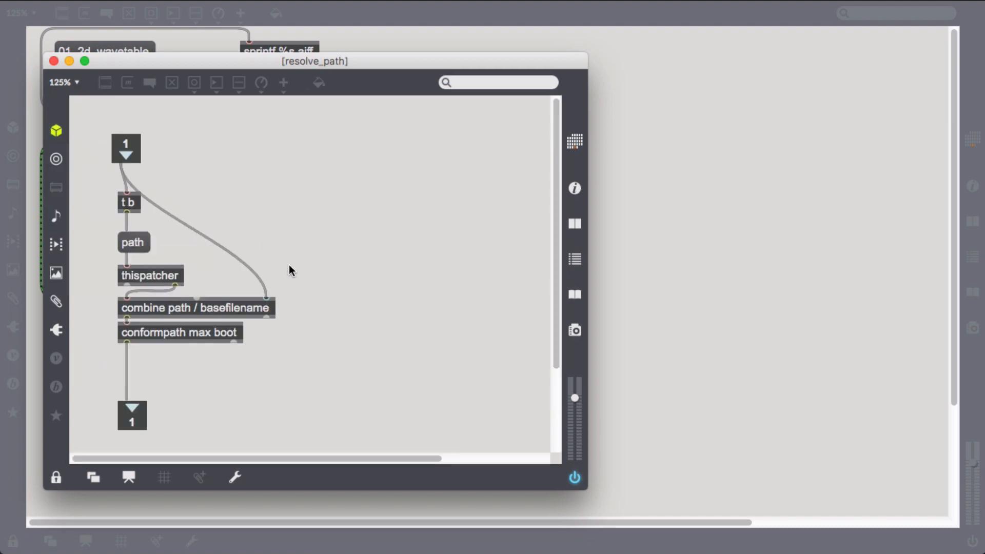
pyautogui.moveTo(286, 278)
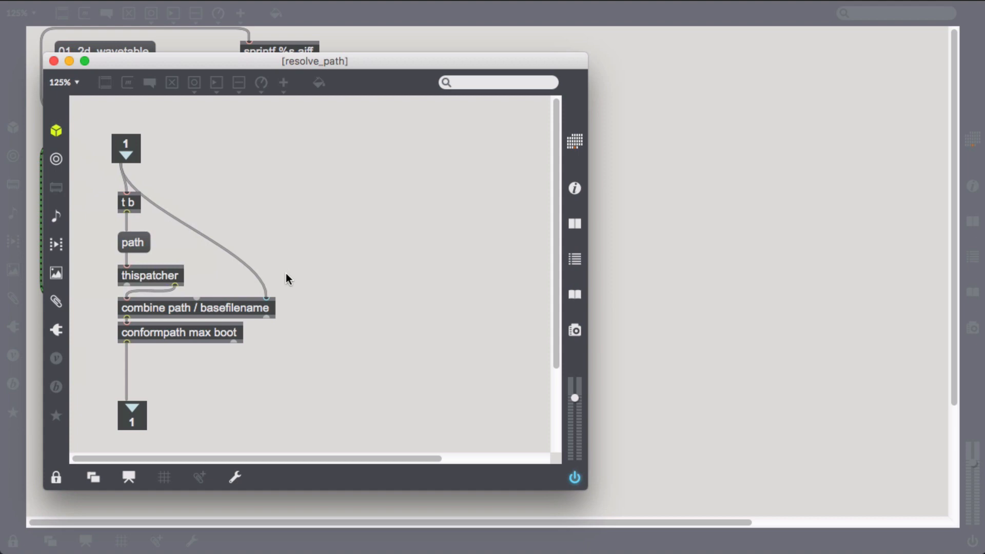
pyautogui.moveTo(259, 297)
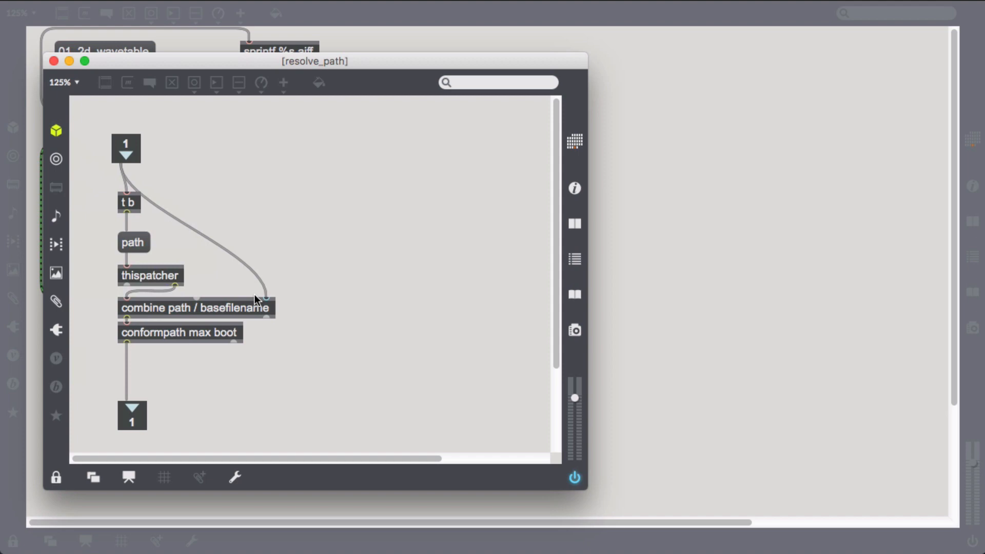
pyautogui.moveTo(229, 305)
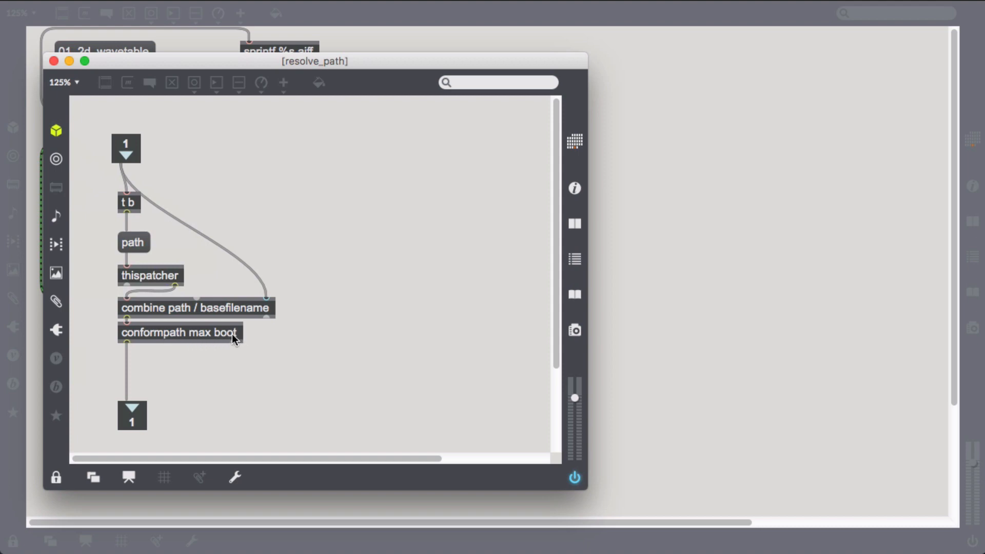
pyautogui.moveTo(217, 338)
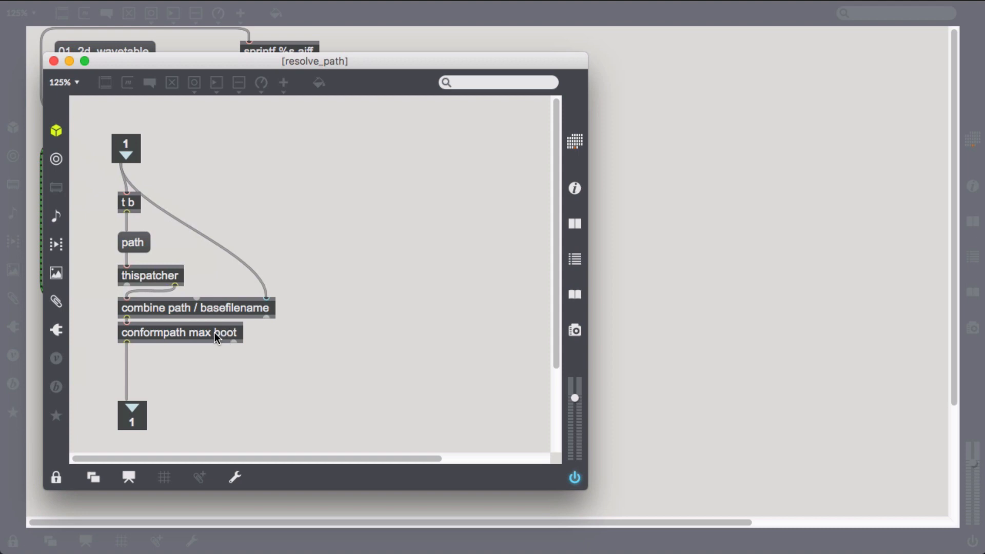
pyautogui.moveTo(209, 338)
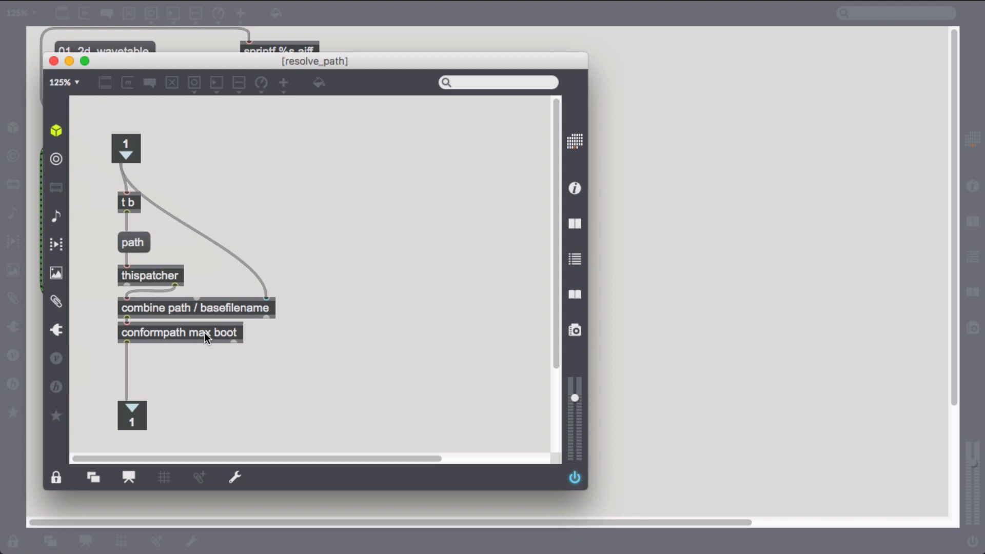
pyautogui.moveTo(200, 339)
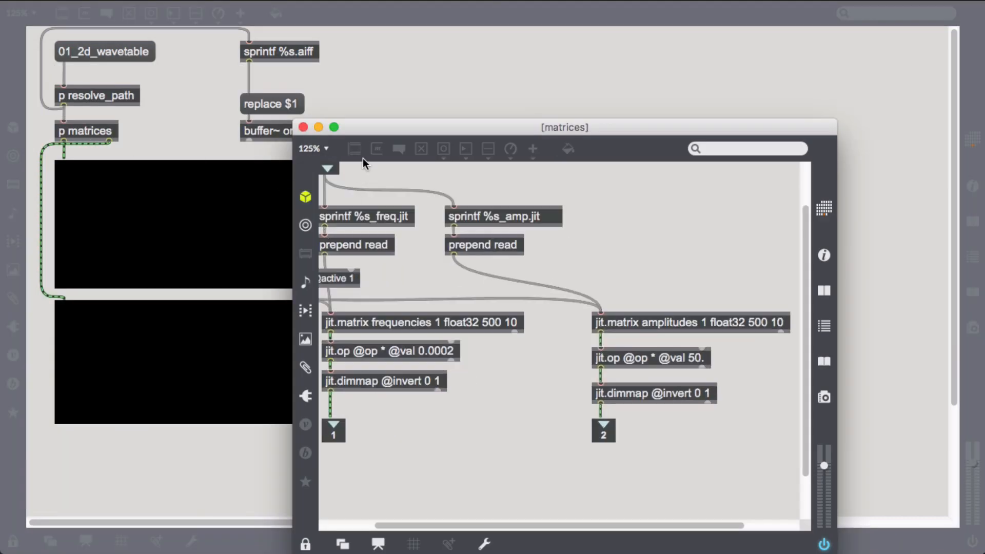
# Move the matrices window into full view, inspect it, and close it
pyautogui.moveTo(564, 127); pyautogui.dragTo(499, 47)
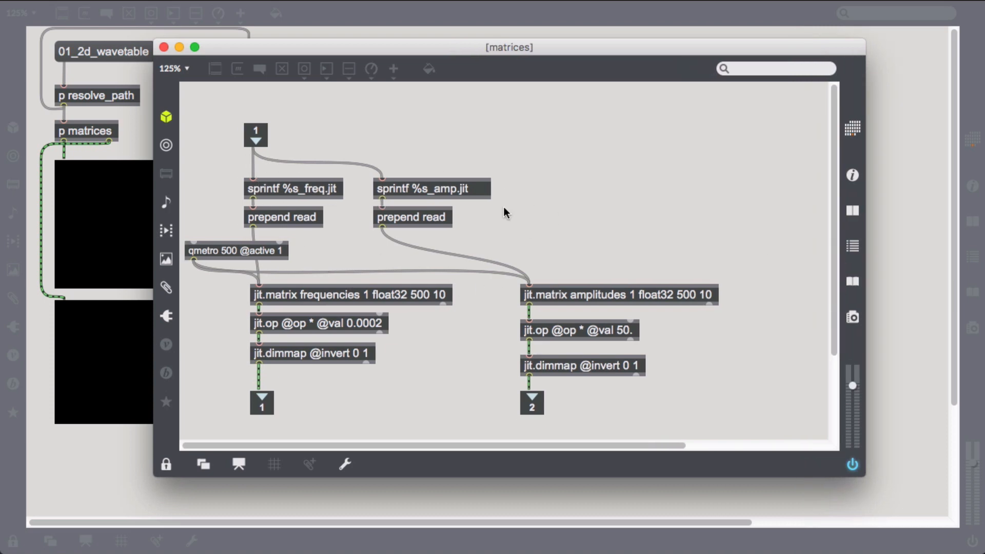
pyautogui.click(164, 47)
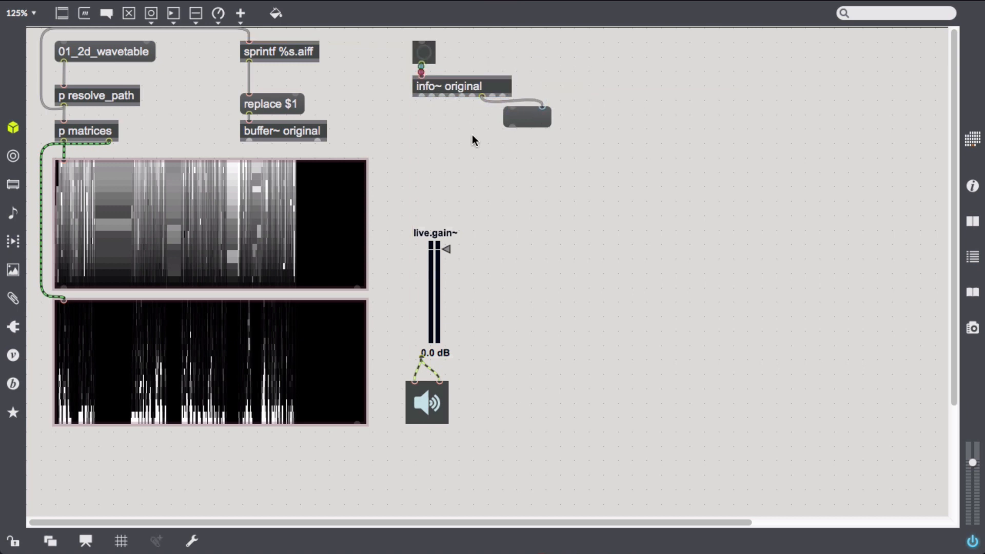
# Bang info~ original to show length 17979.433594, then create p send_frame_count
pyautogui.click(424, 53)
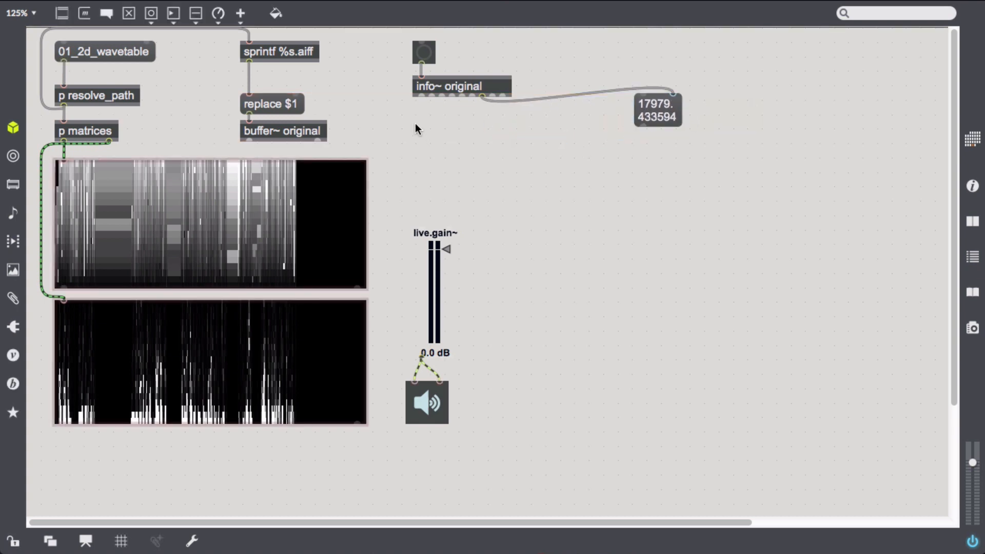
pyautogui.write('p send_frame_coun')
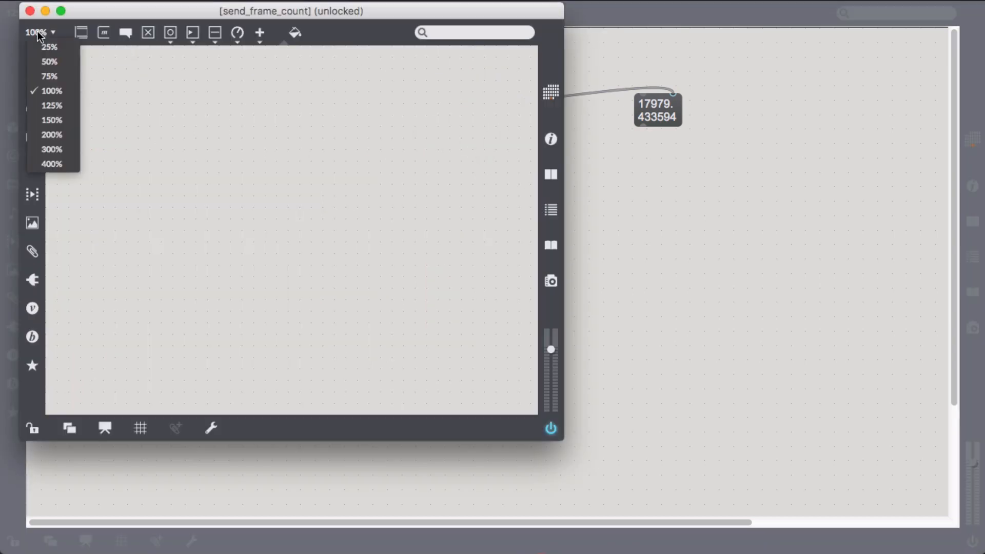
# At 125% zoom, build the phasor~, mstosamps~, /~ 1024. and send~ fc_play chain
pyautogui.click(51, 105)
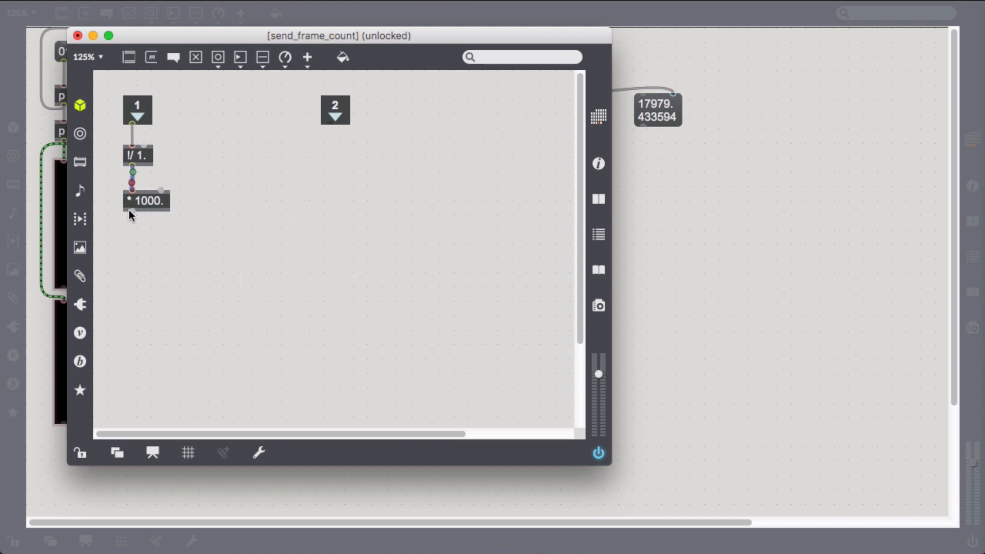
pyautogui.write('phasor~')
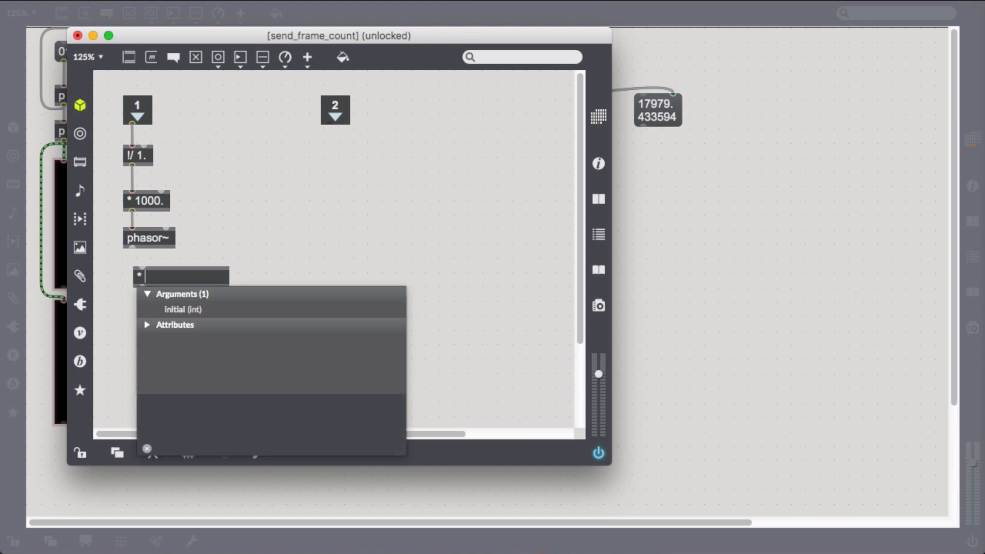
pyautogui.moveTo(149, 275); pyautogui.dragTo(143, 274)
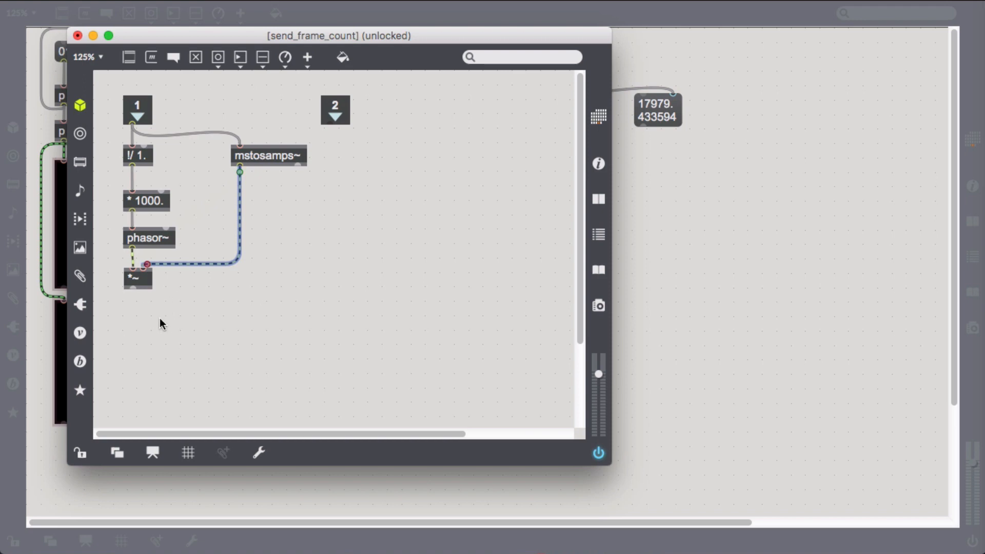
pyautogui.write('/ 1024.')
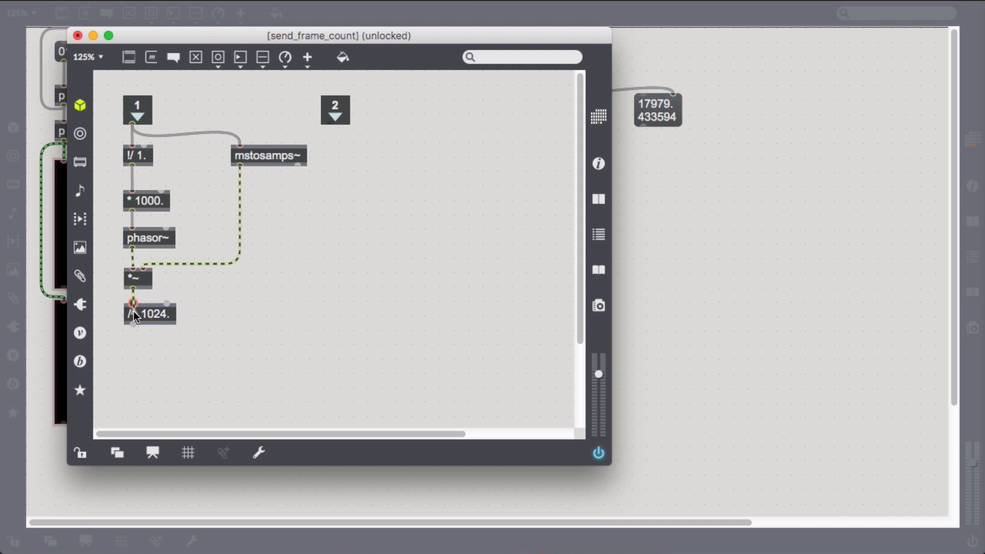
pyautogui.write('send~')
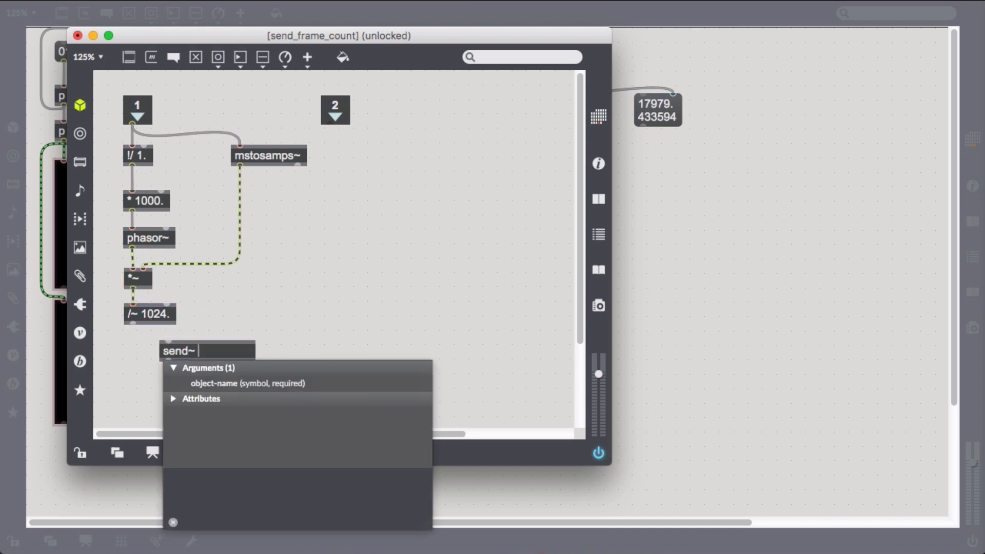
pyautogui.write('fc_play')
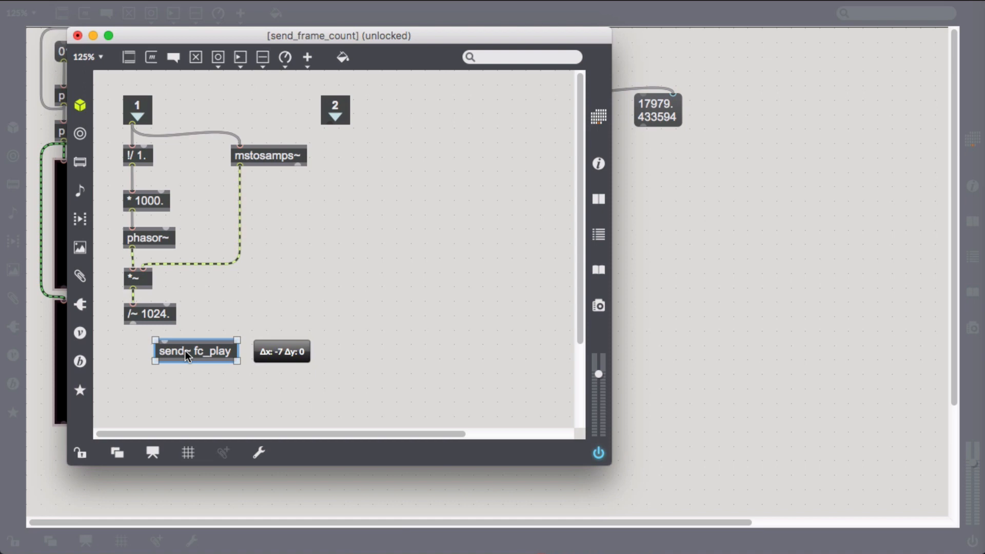
pyautogui.moveTo(195, 350); pyautogui.dragTo(164, 355)
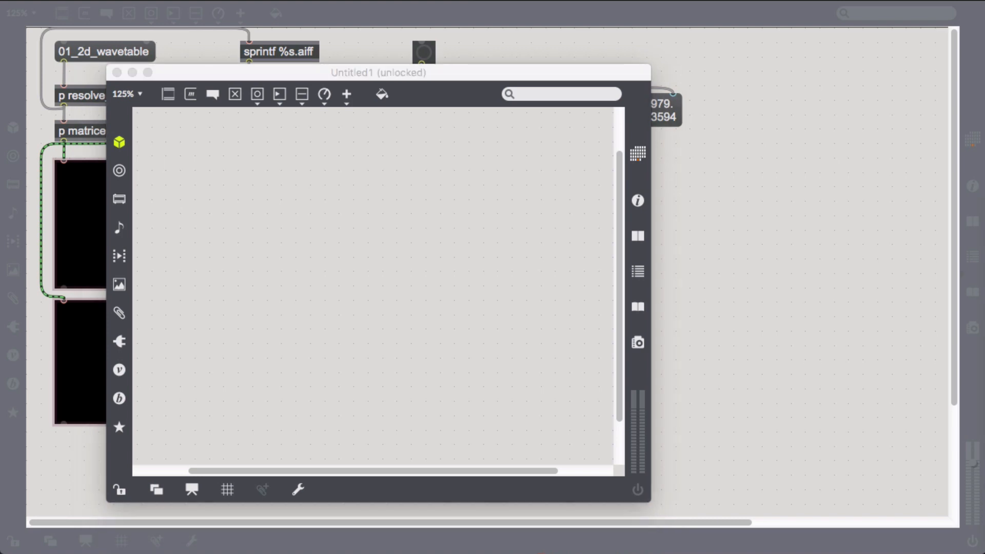
# Save the new untitled patcher as sinusoid_voice
pyautogui.press('cmd+s')
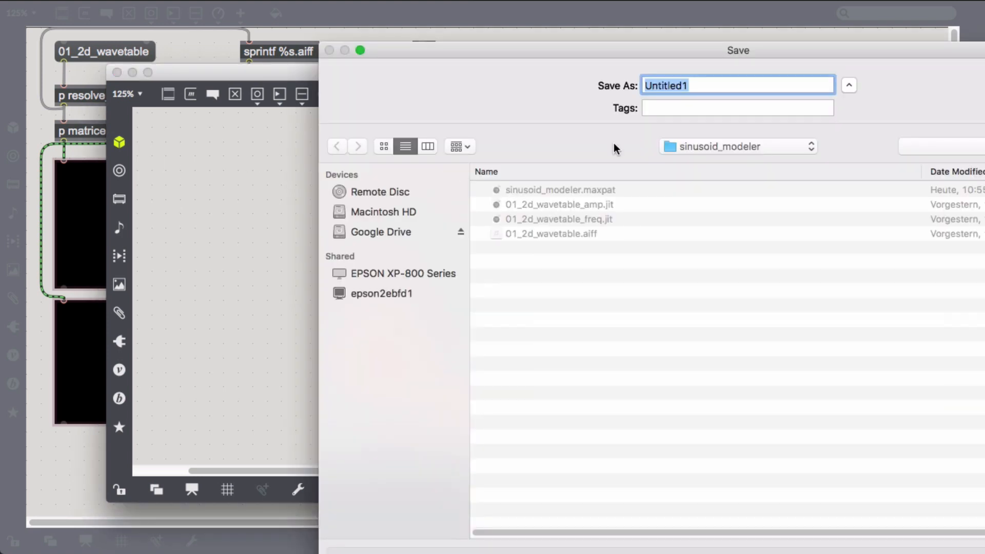
pyautogui.write('sinusoid_')
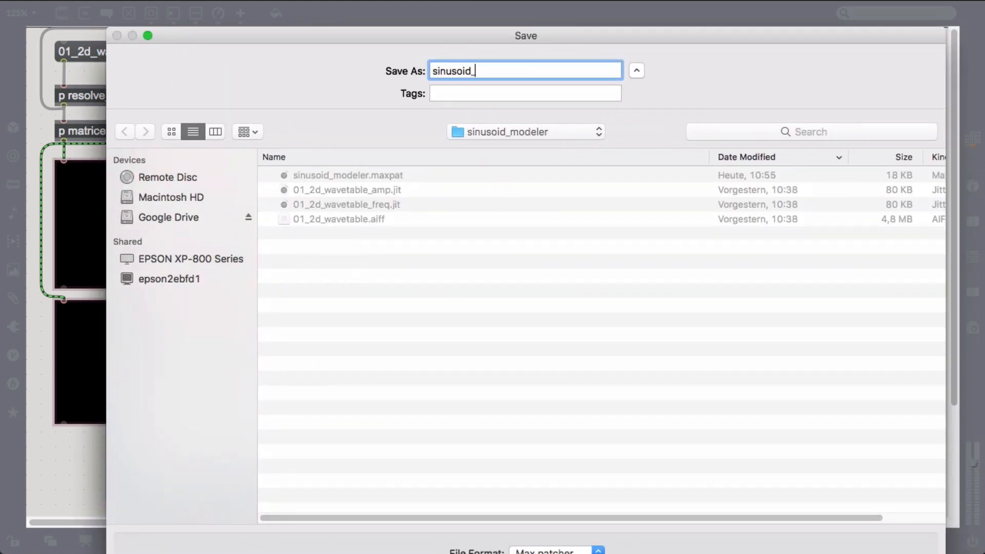
pyautogui.write('voice.')
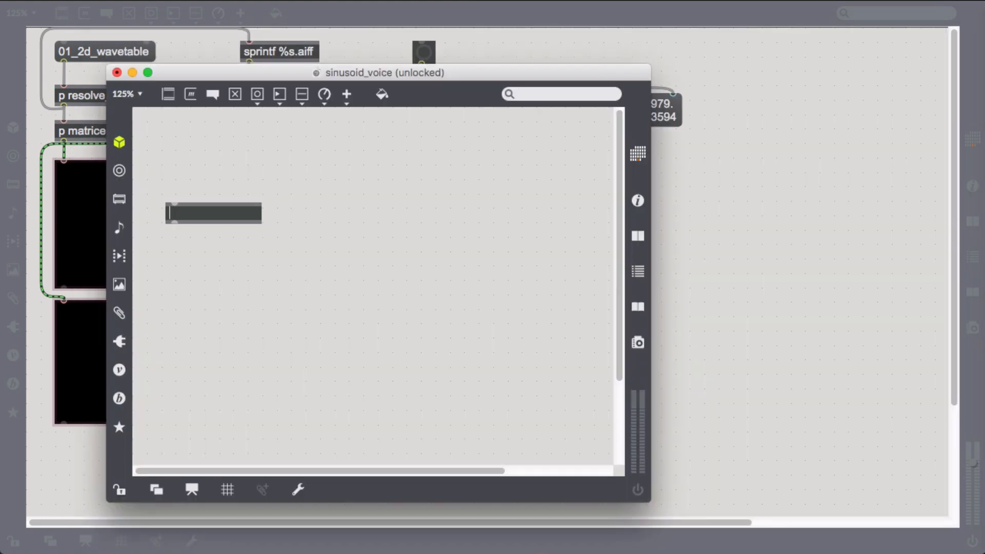
# Add receive~ fc_play, loadbang and sig~ objects feeding the jit.peek~ lookups
pyautogui.write('receive~')
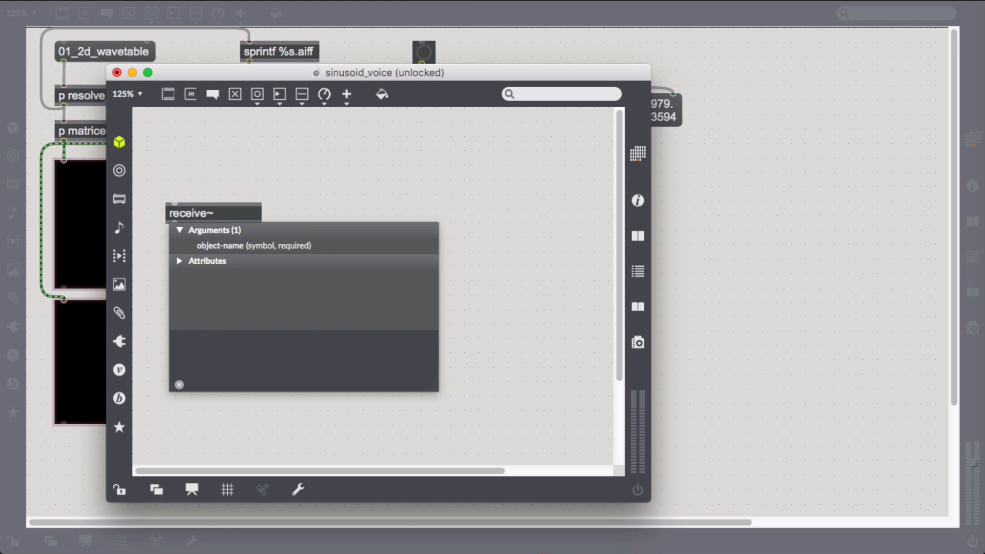
pyautogui.write('fc_play')
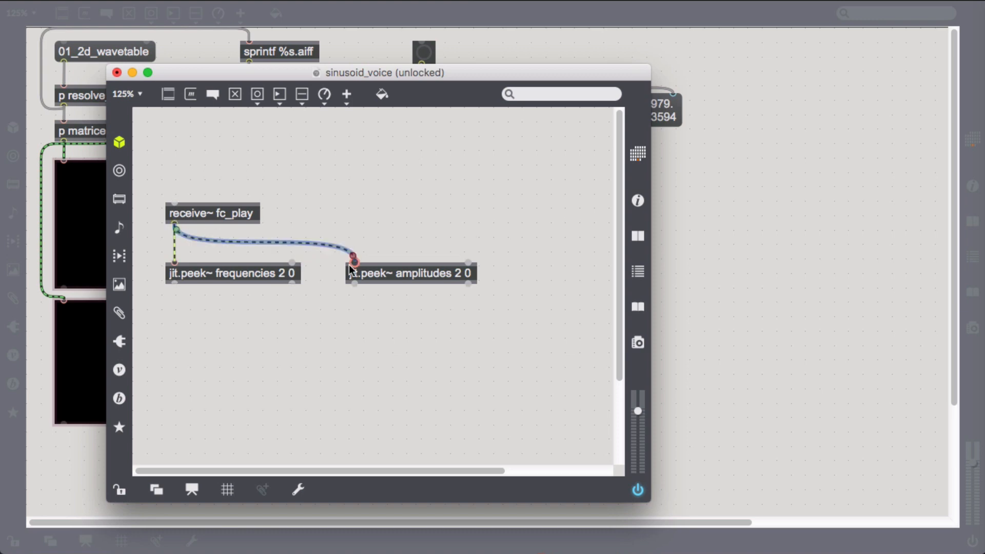
pyautogui.write('loadbang')
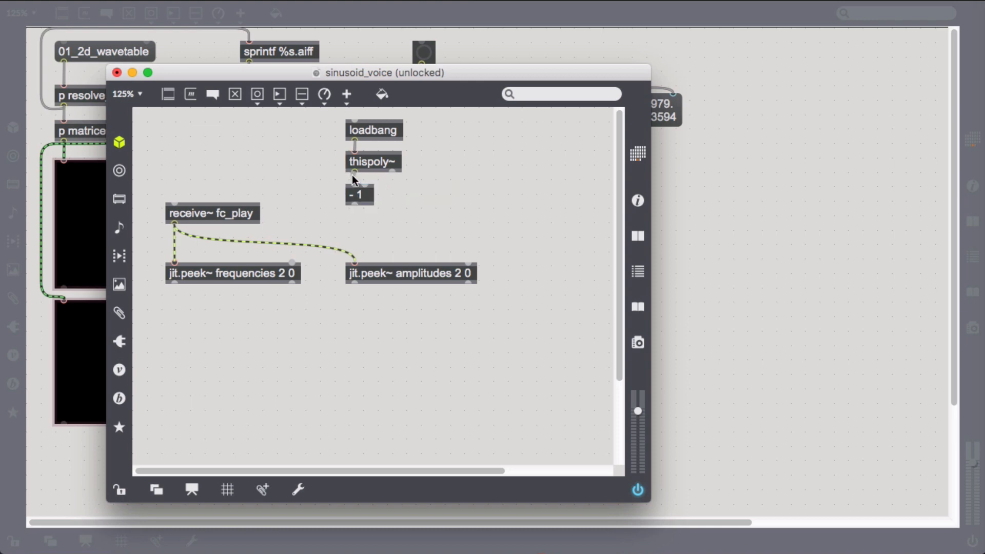
pyautogui.write('sig~ 0')
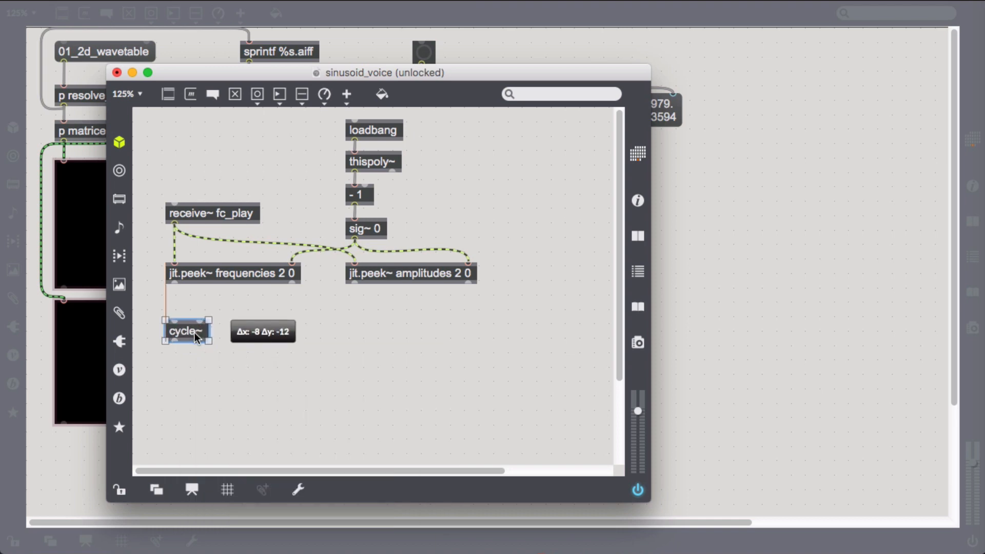
# Feed the frequency peek into cycle~, scale it with *~, and output to out~ 1
pyautogui.moveTo(186, 330); pyautogui.dragTo(181, 324)
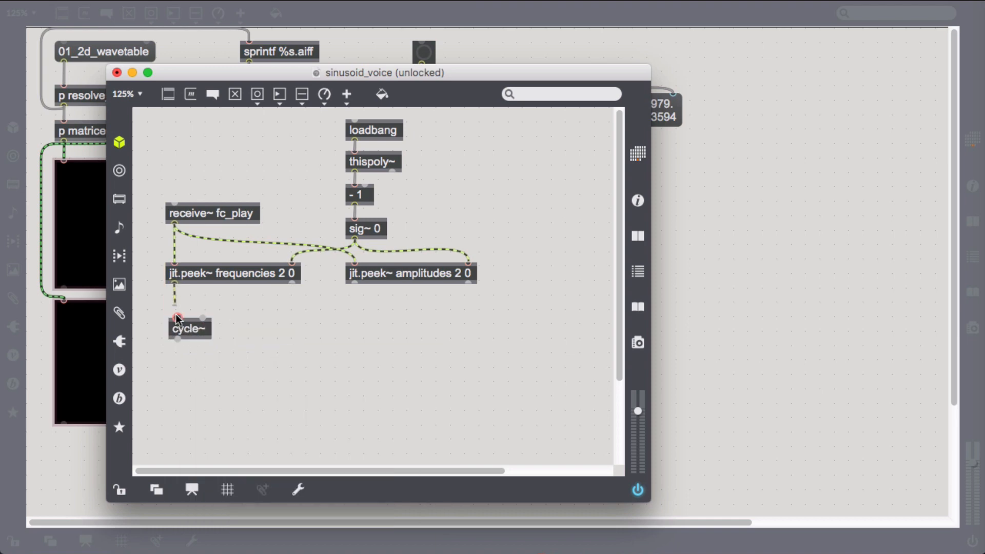
pyautogui.click(187, 327)
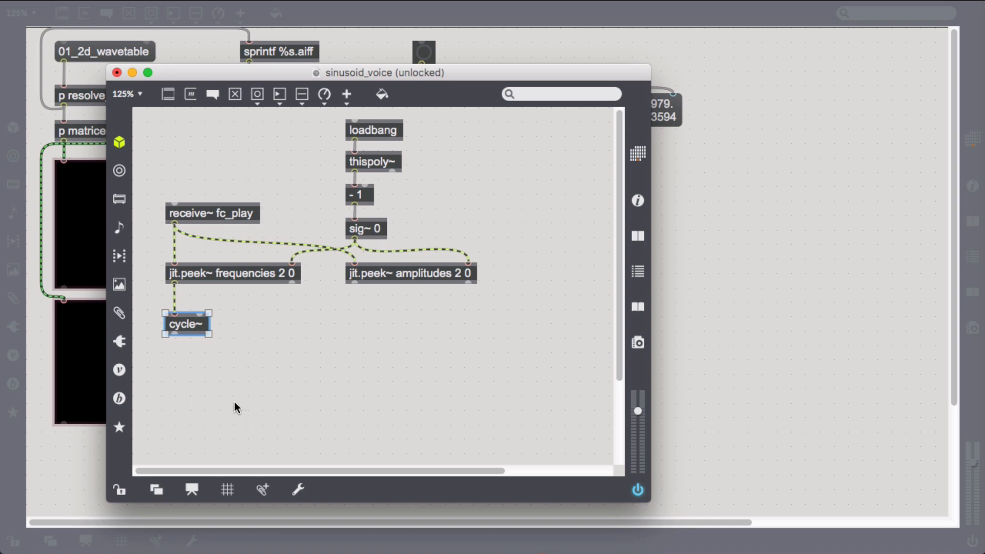
pyautogui.write('*')
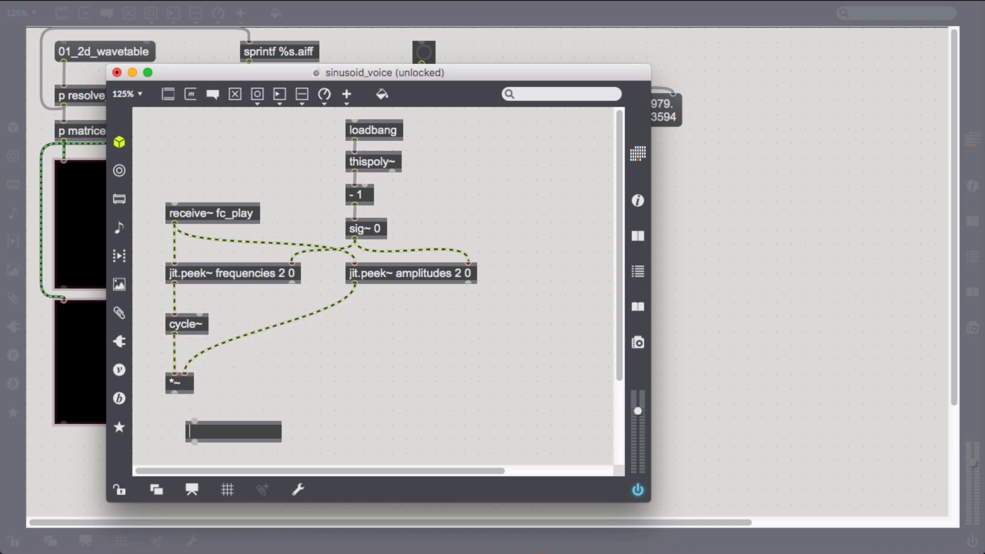
pyautogui.write('out~ 1')
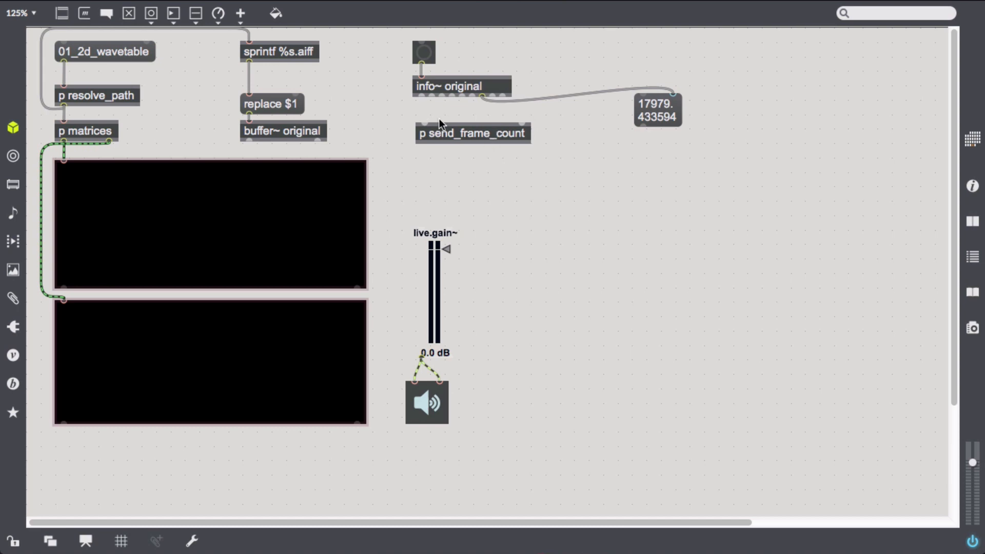
pyautogui.click(472, 133)
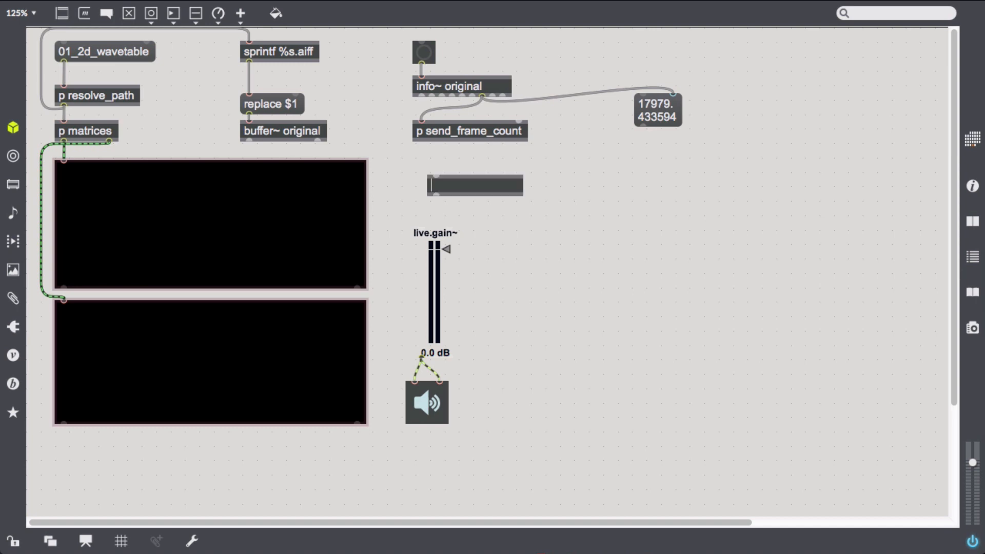
pyautogui.write('poly~')
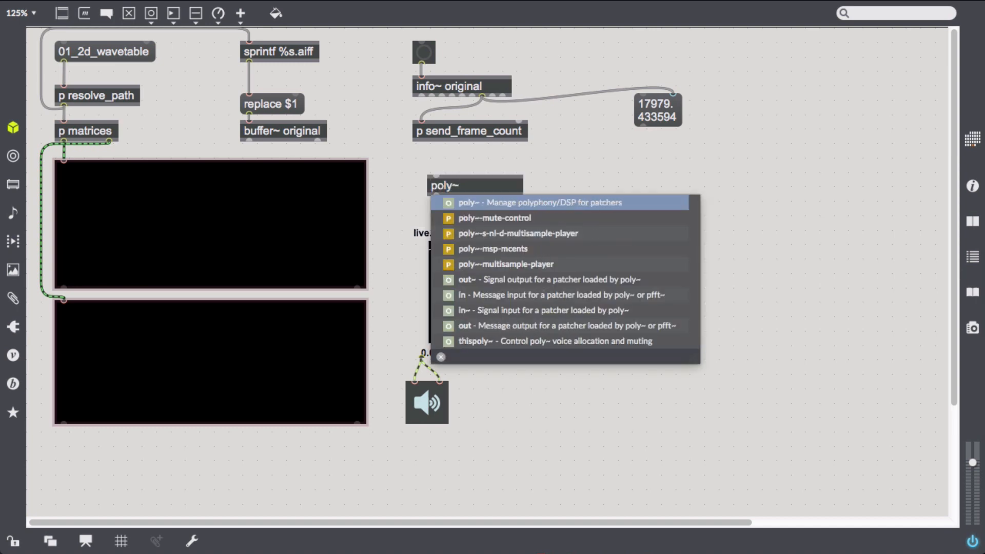
pyautogui.write('sinusoid_voice')
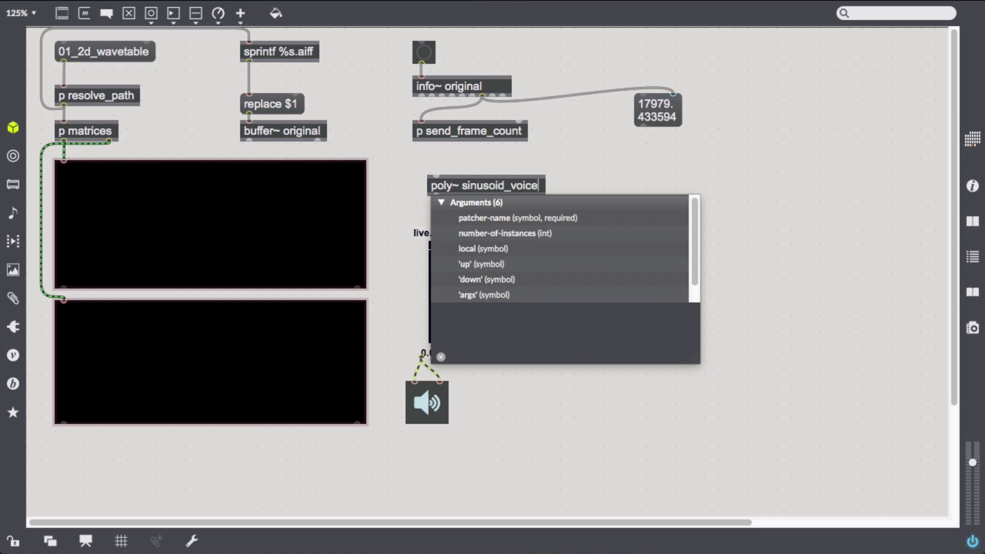
pyautogui.write('@voices 20 @target 0')
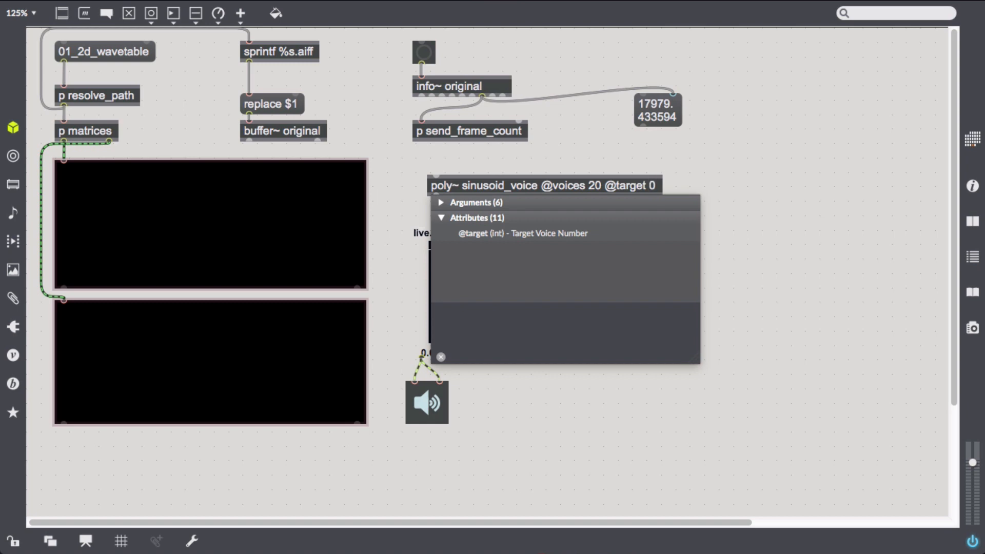
pyautogui.moveTo(543, 184); pyautogui.dragTo(529, 184)
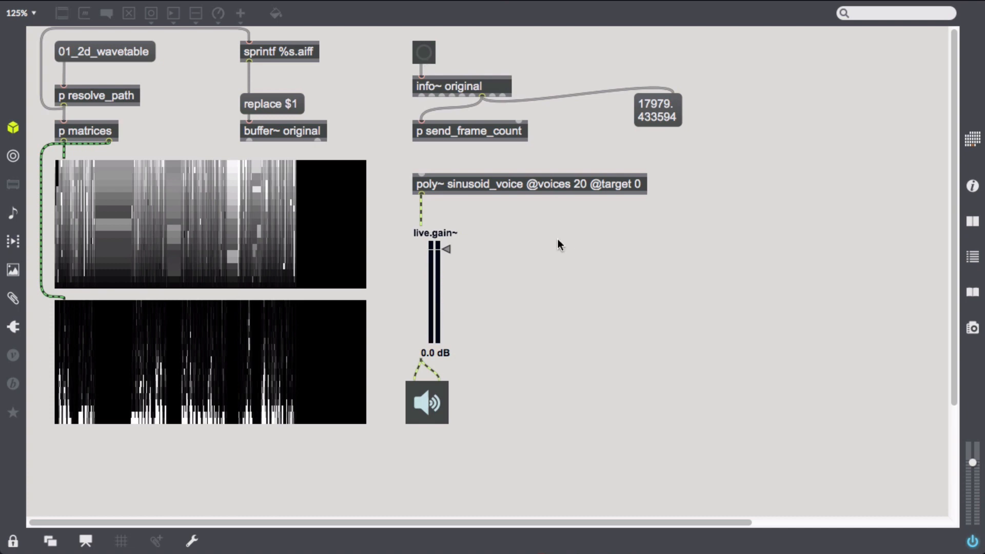
# Briefly switch audio on and off, and open a voice patcher inside poly~
pyautogui.click(426, 403)
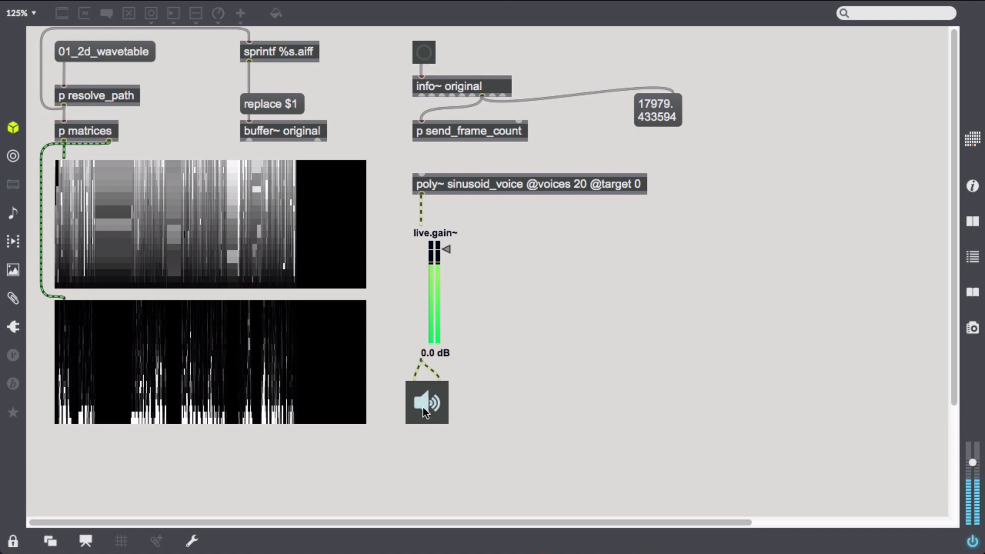
pyautogui.click(426, 402)
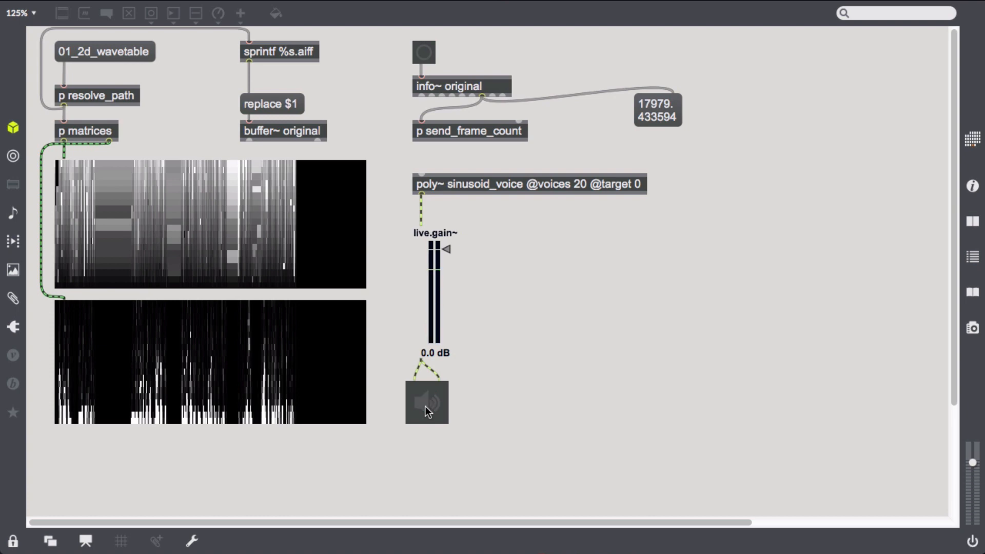
pyautogui.doubleClick(529, 184)
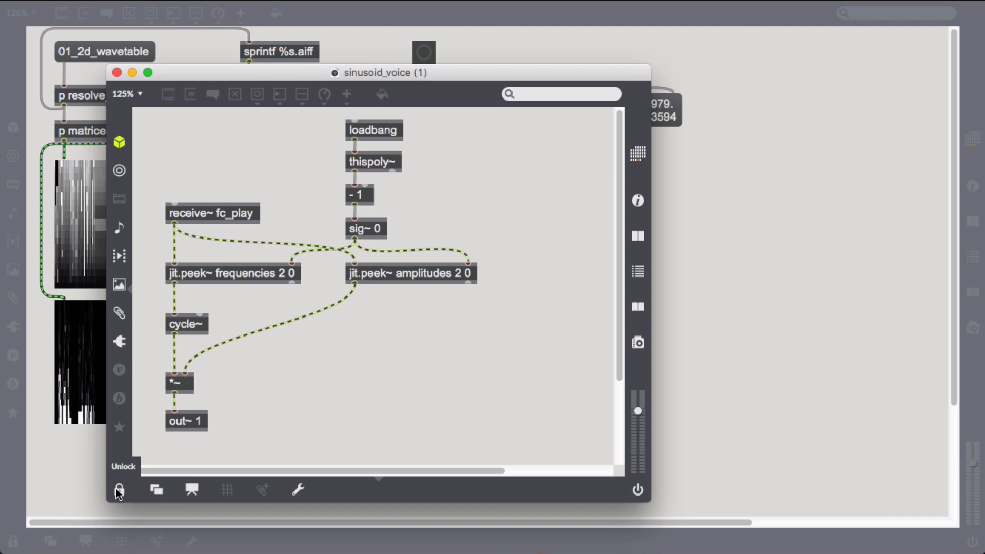
# Unlock the voice patcher, move cycle~ lower, and insert a slide object
pyautogui.click(119, 490)
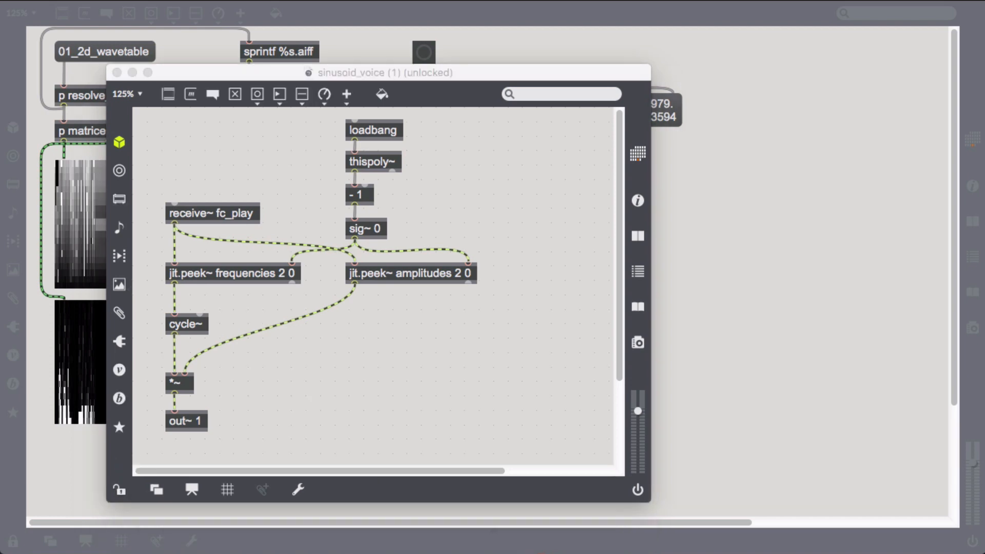
pyautogui.moveTo(235, 350)
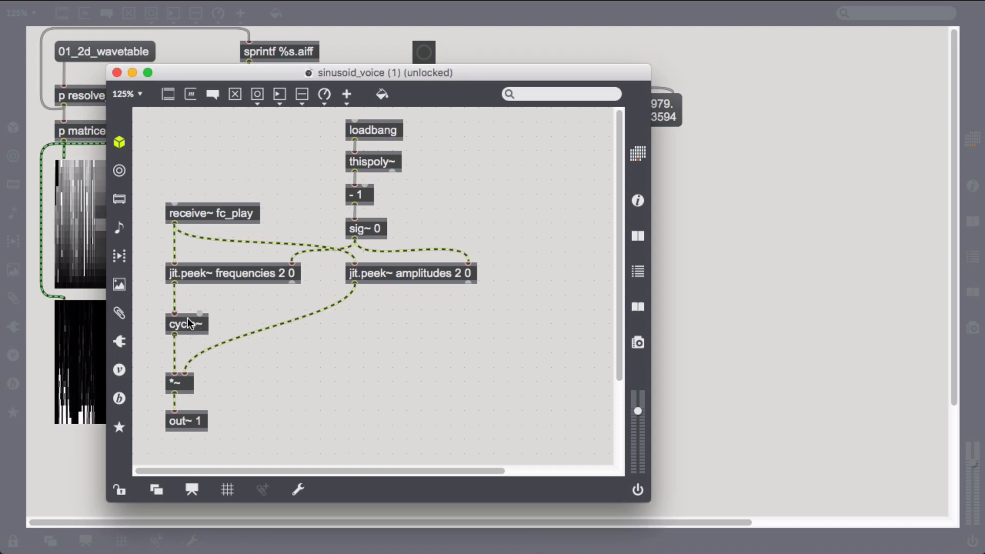
pyautogui.moveTo(185, 324); pyautogui.dragTo(185, 345)
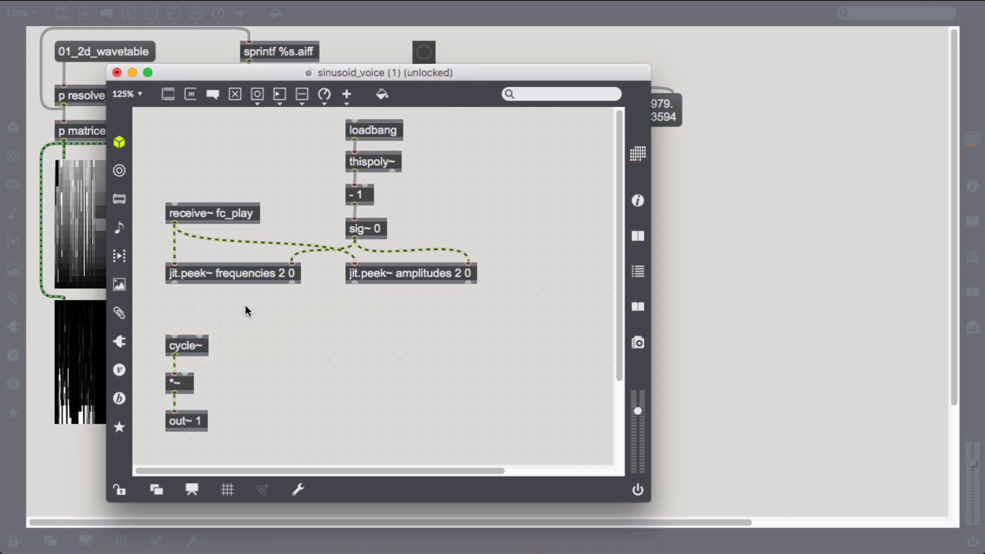
pyautogui.write('sli')
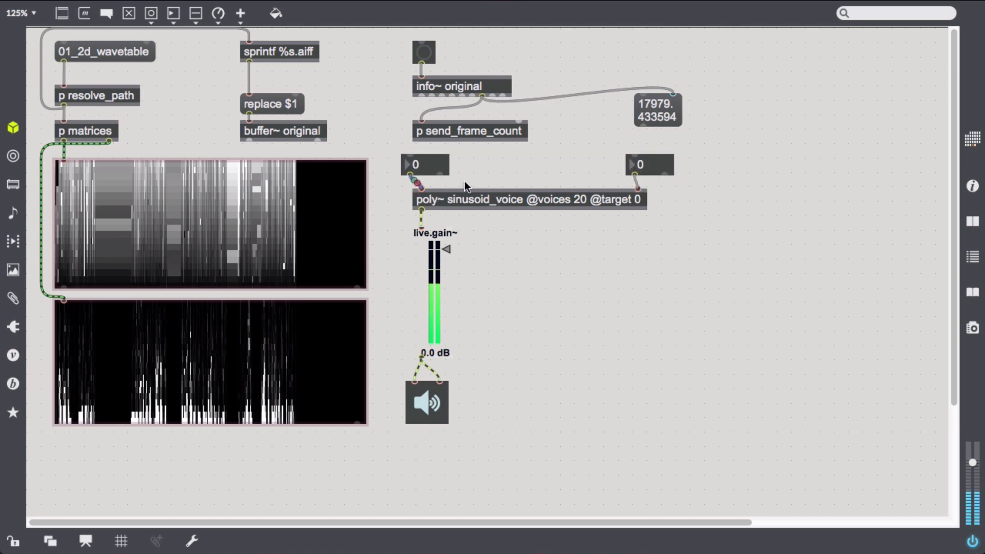
# Set the poly~ number boxes to 22050 and 21869, and reopen p send_frame_count
pyautogui.write('32')
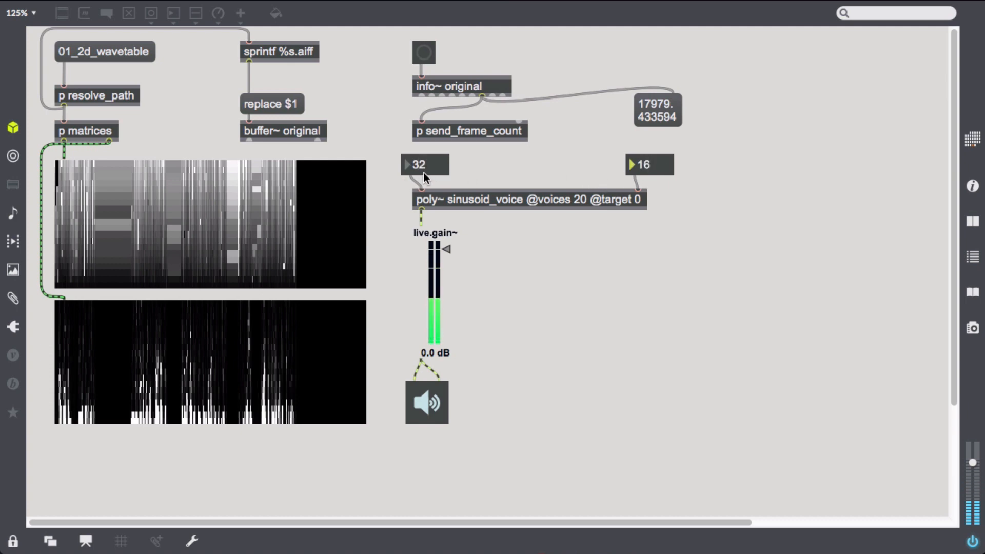
pyautogui.click(424, 165)
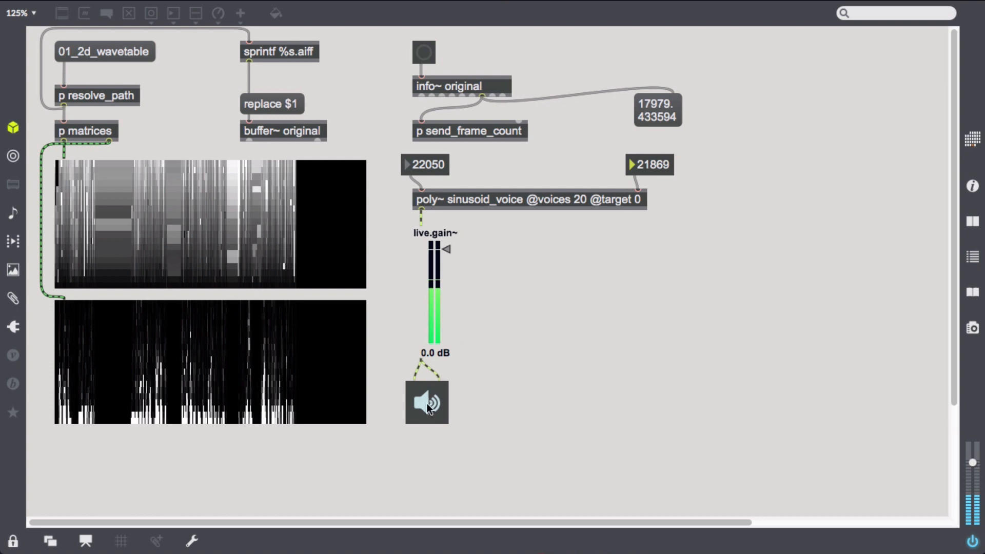
pyautogui.doubleClick(469, 131)
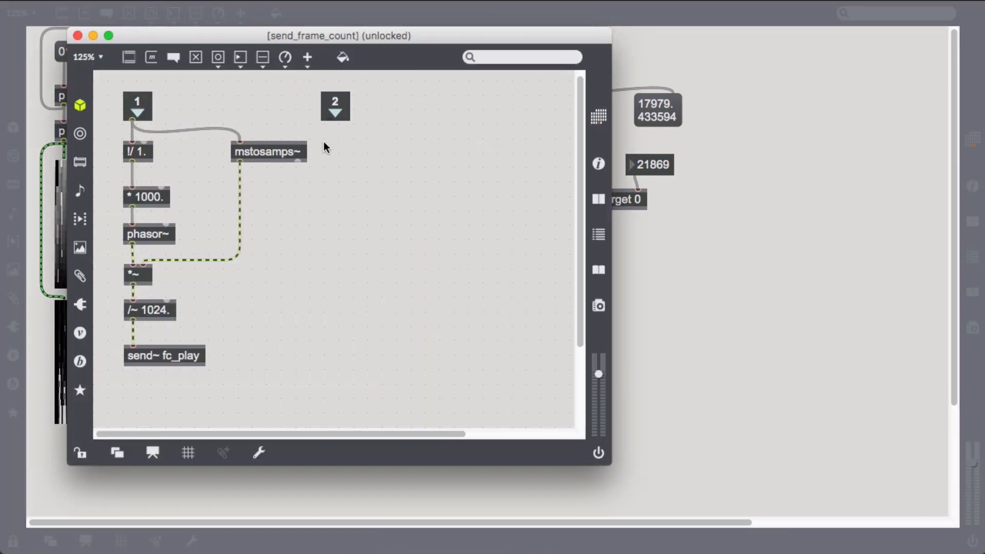
# Wire the second inlet into the rate multiplier and add a live.slider to the main patch
pyautogui.moveTo(146, 196); pyautogui.dragTo(146, 181)
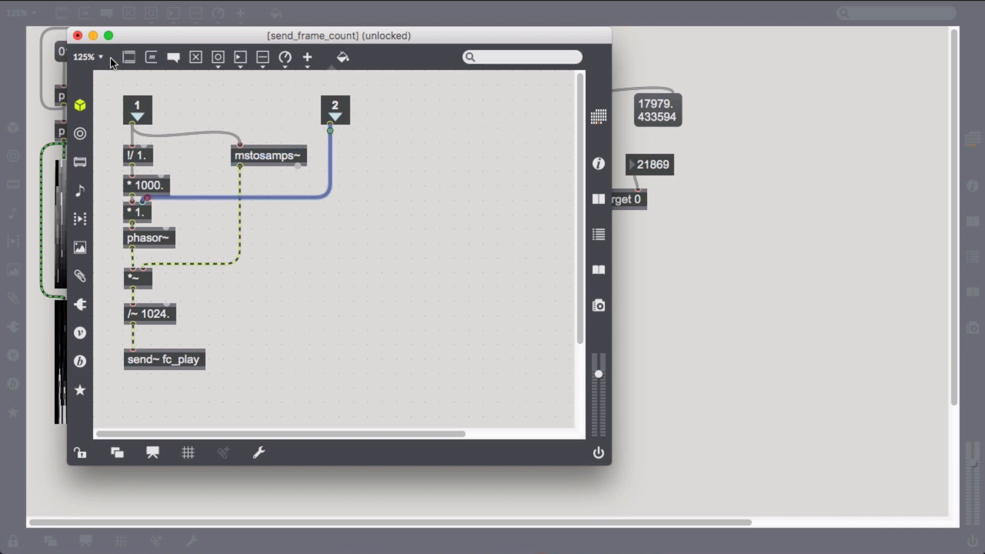
pyautogui.click(76, 35)
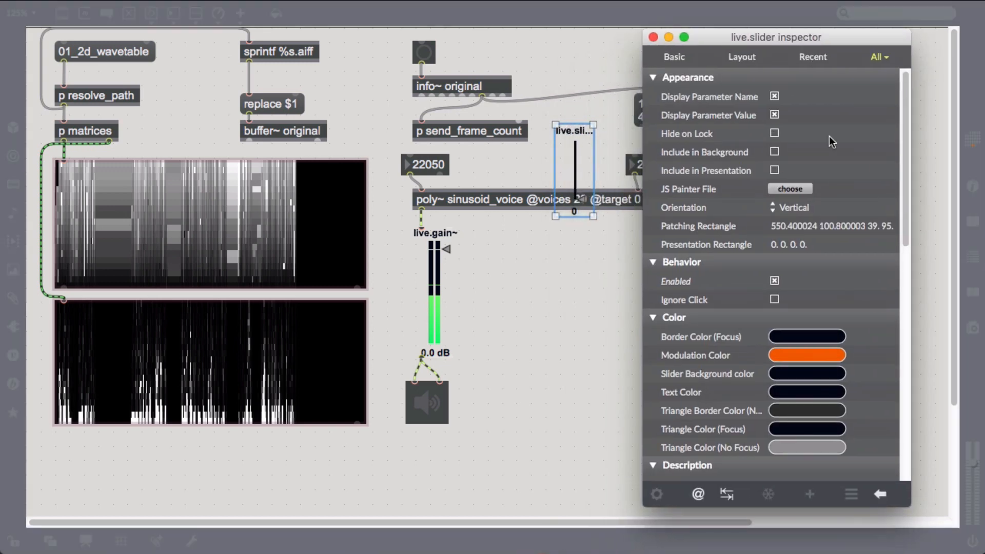
# Set the live.slider range to -2. 2. in its Inspector and connect it to send_frame_count
pyautogui.scroll(-3)
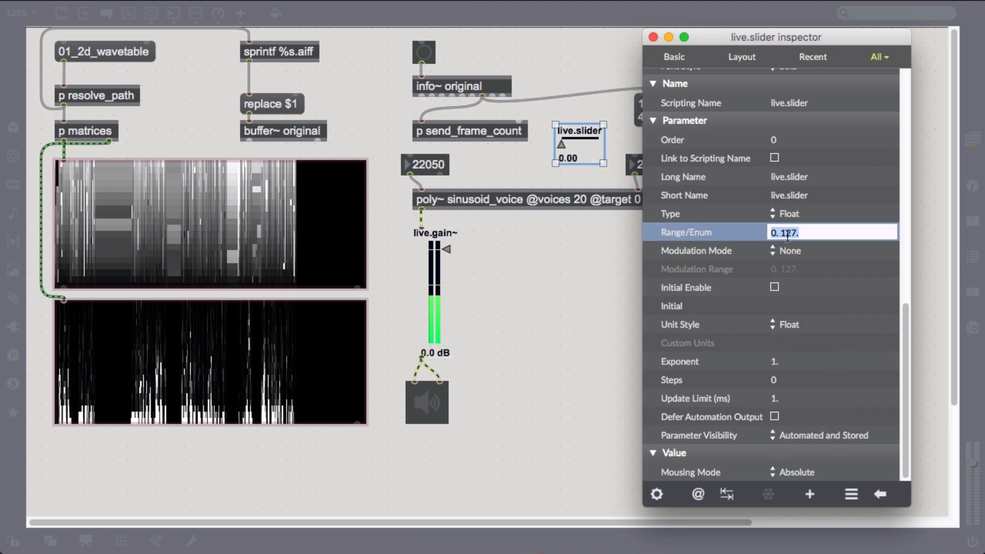
pyautogui.write('-2. 2.')
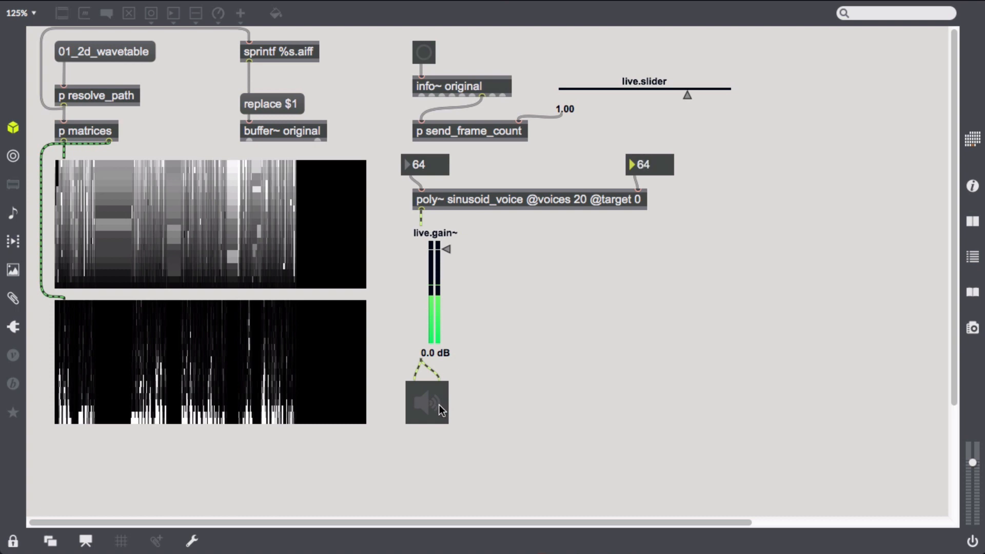
# Turn audio on and sweep playback speed through 0.72, 0.38, 1.5, nearly -2, ending at -0.49
pyautogui.click(426, 402)
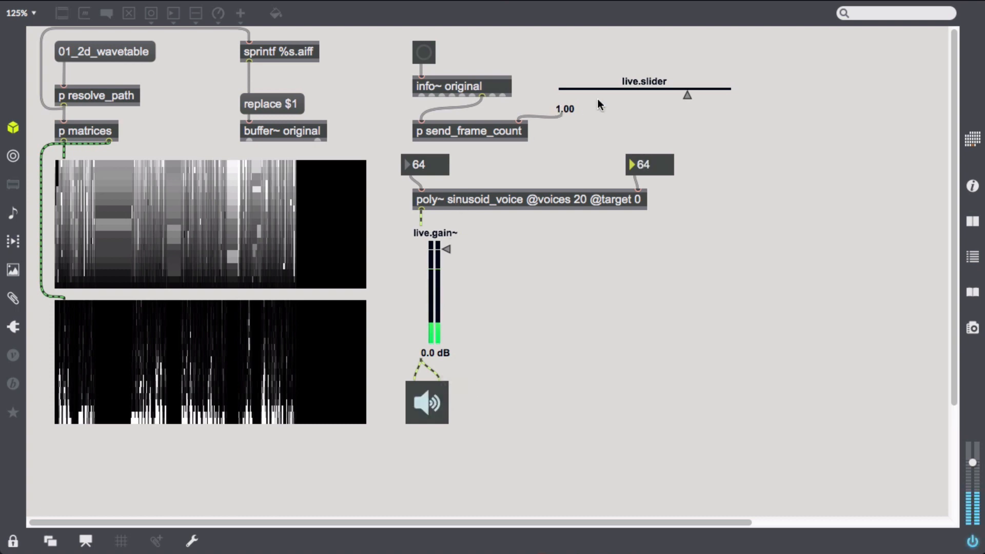
pyautogui.moveTo(688, 95); pyautogui.dragTo(675, 95)
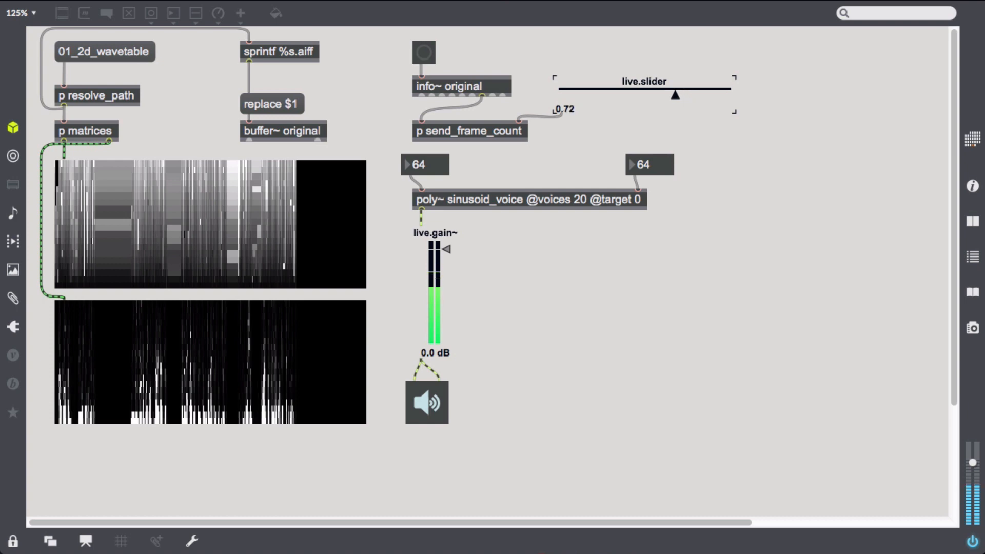
pyautogui.moveTo(676, 94); pyautogui.dragTo(660, 94)
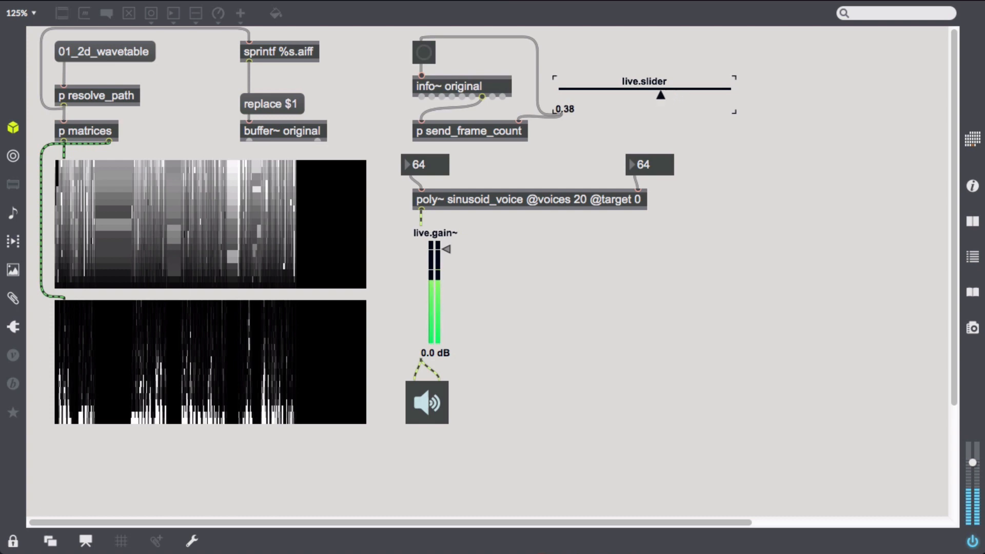
pyautogui.moveTo(661, 95); pyautogui.dragTo(697, 94)
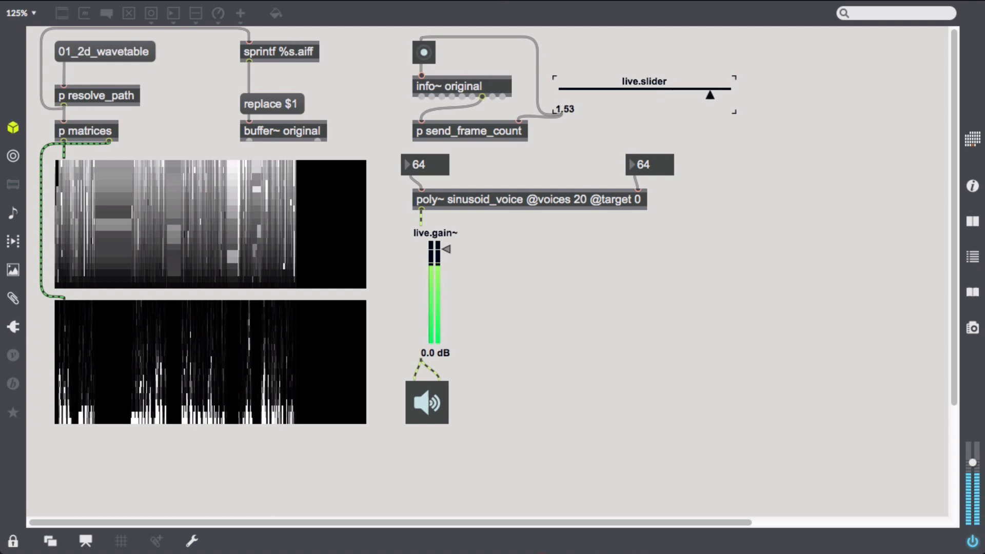
pyautogui.moveTo(711, 95); pyautogui.dragTo(565, 95)
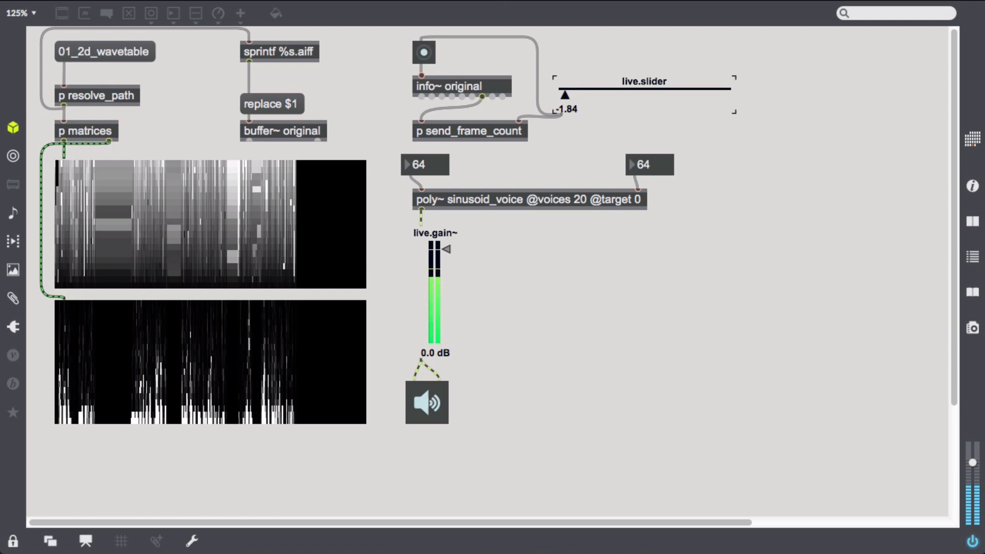
pyautogui.moveTo(564, 94); pyautogui.dragTo(624, 94)
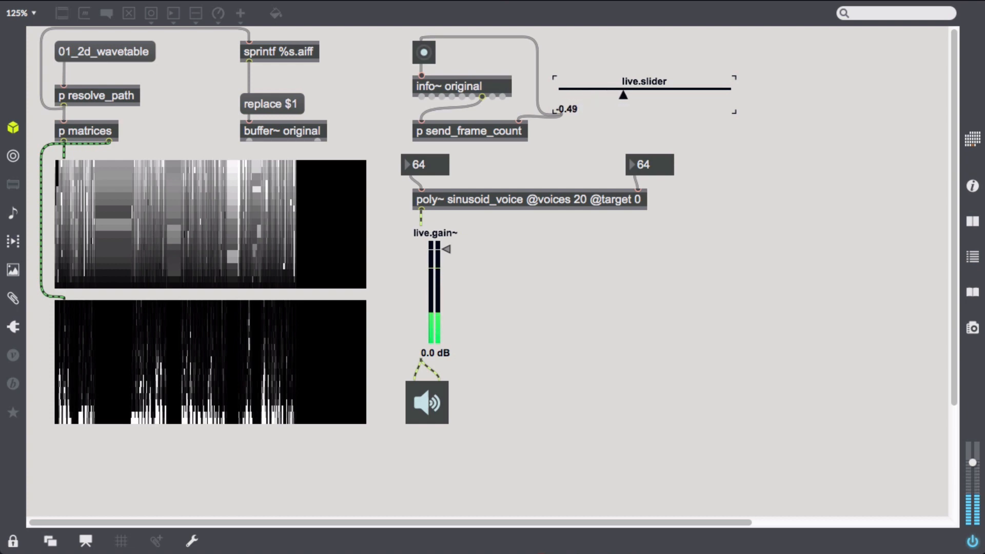